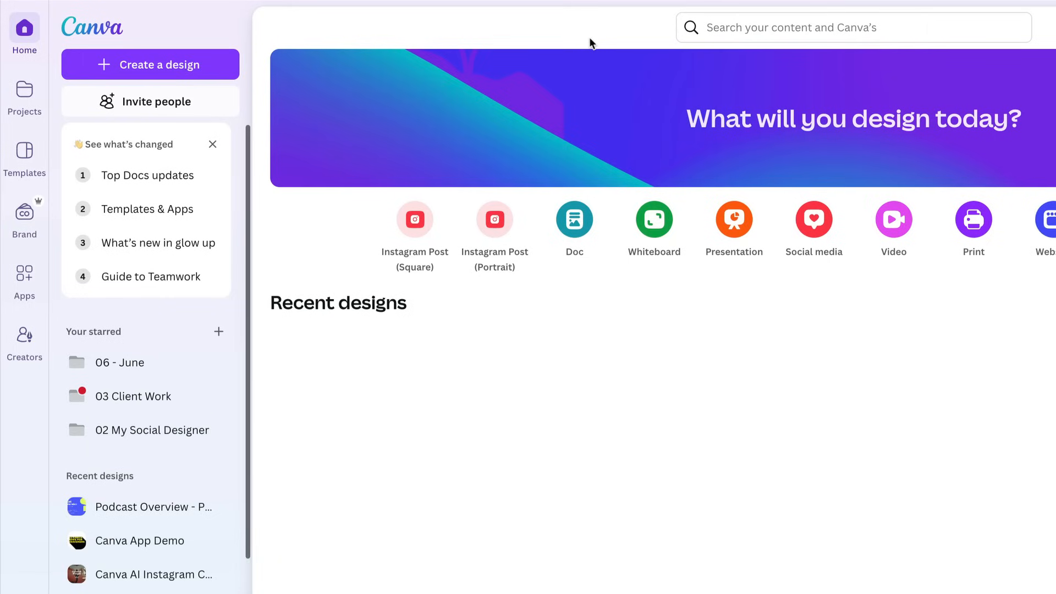
mouse_move(25, 153)
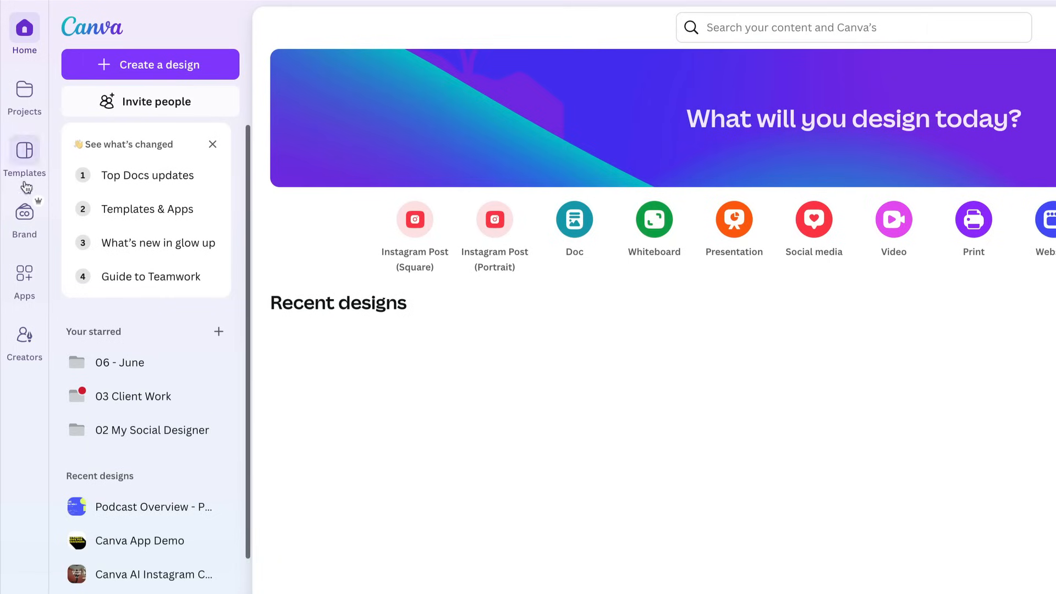
Show the Apps panel in the editor's left sidebar.
click(25, 272)
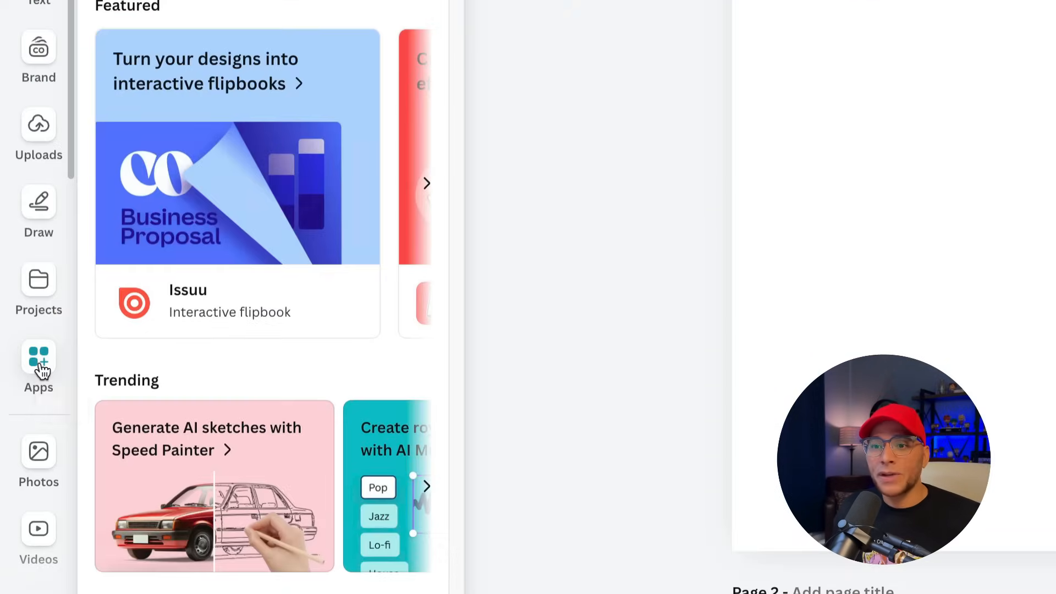
Find TypeExtrude and enter the text 15 CANVA APPS FOR DESIGNERS.
text(typ)
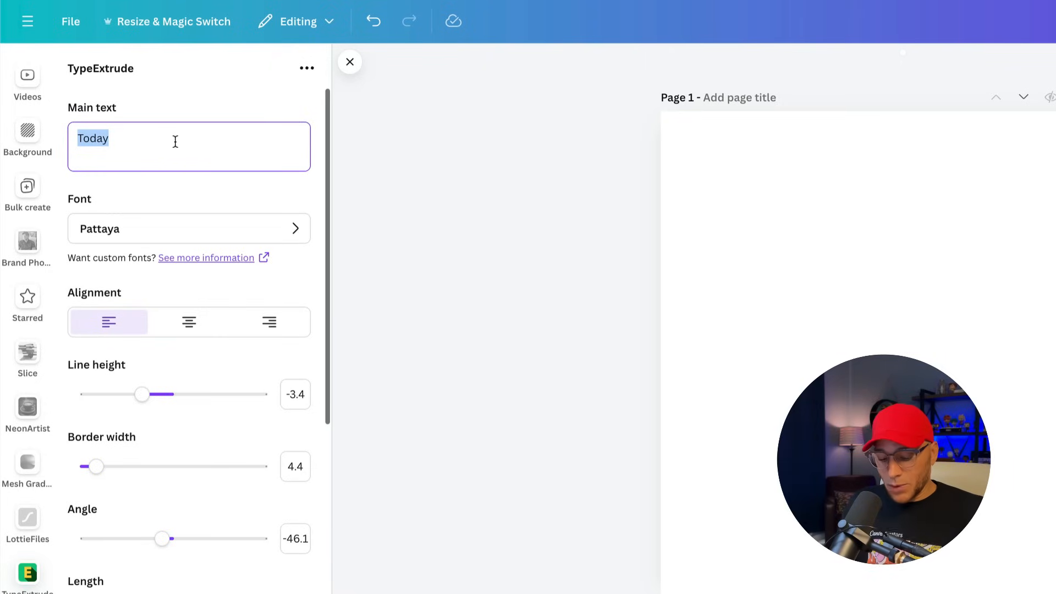
text(15)
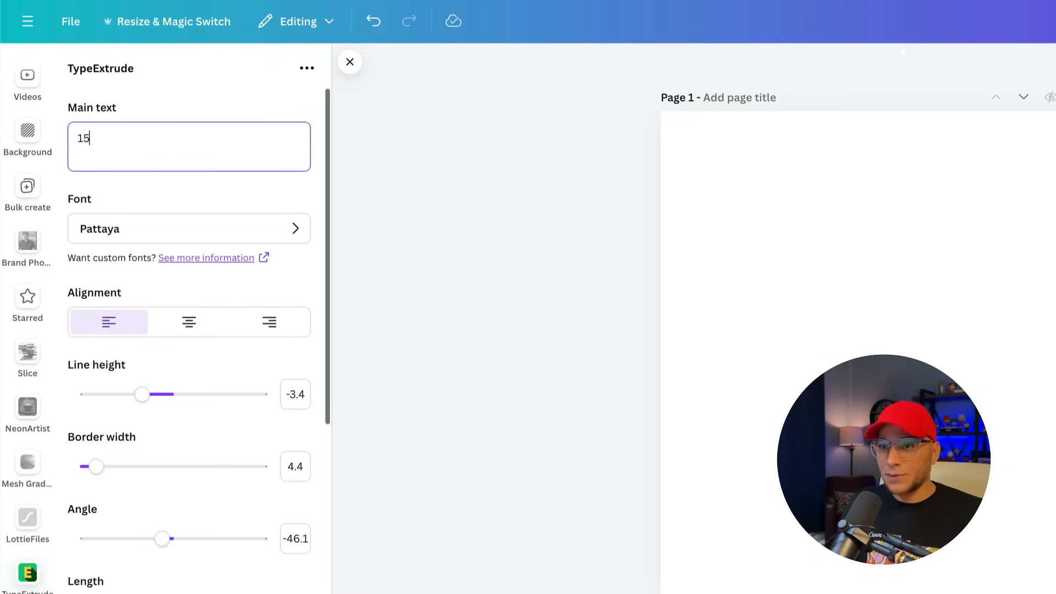
text(CANVA)
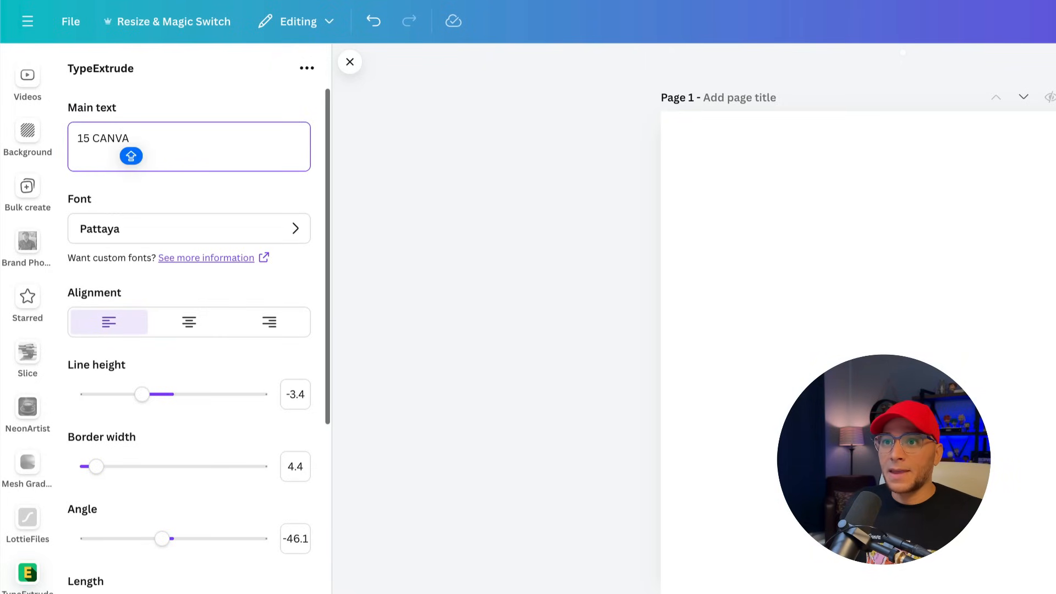
text(APPS FOR)
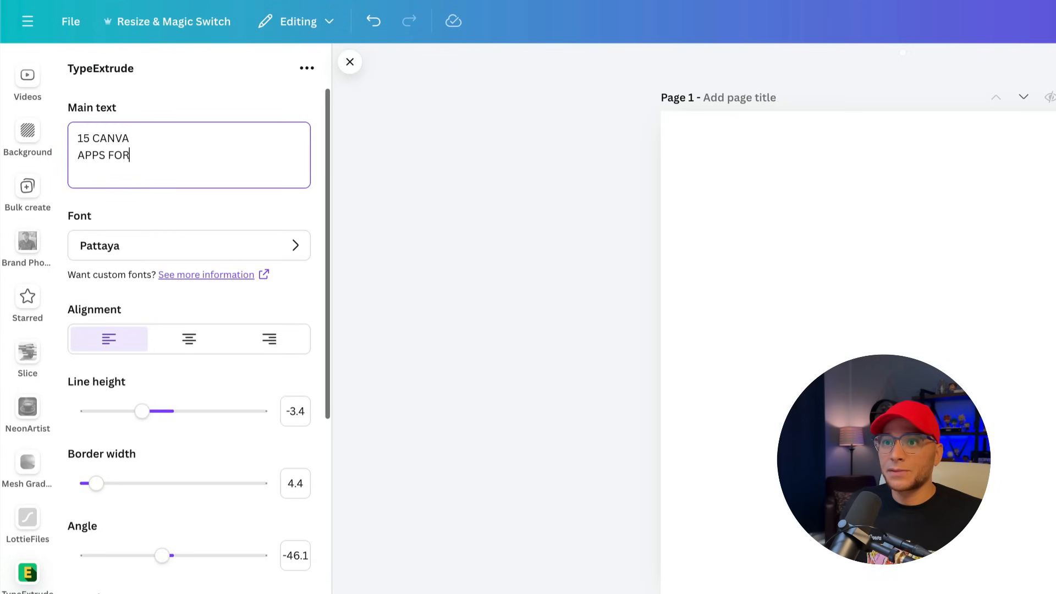
click(188, 245)
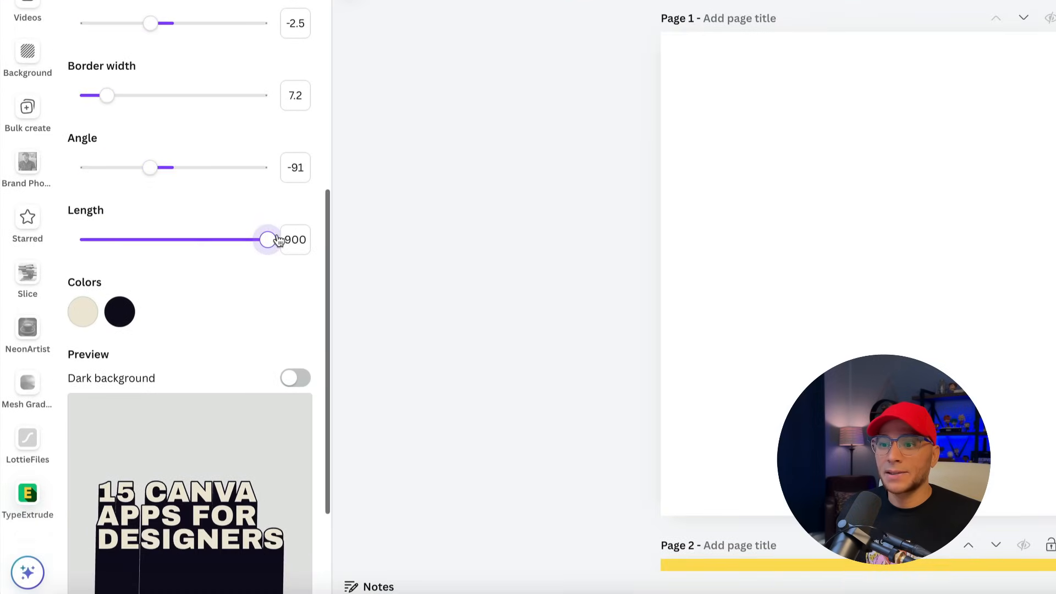
Set a long extrusion length of 900, make the text face yellow and add it to page 1.
scroll(down, 3)
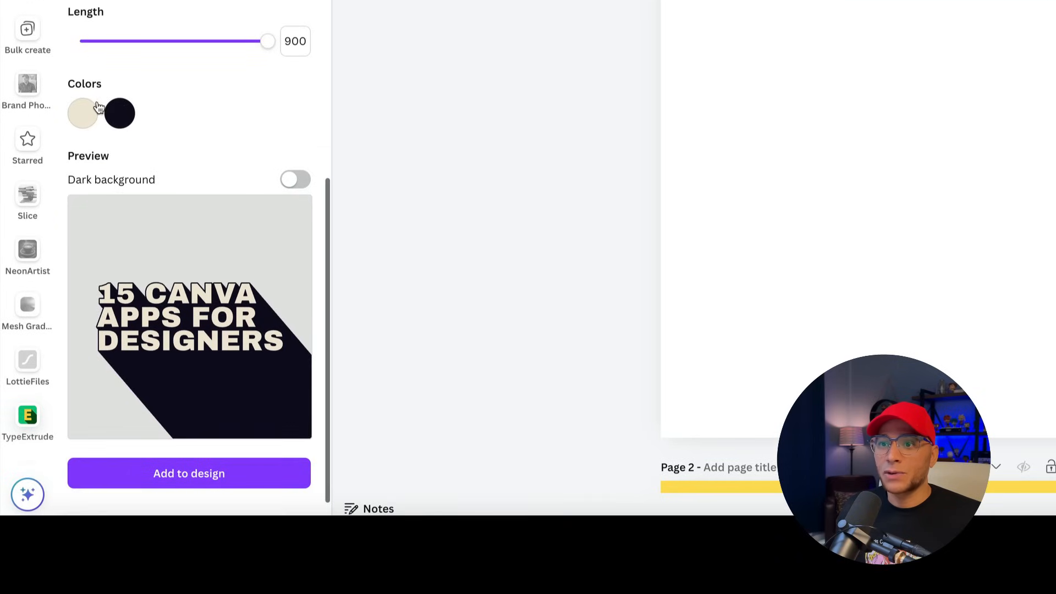
click(83, 112)
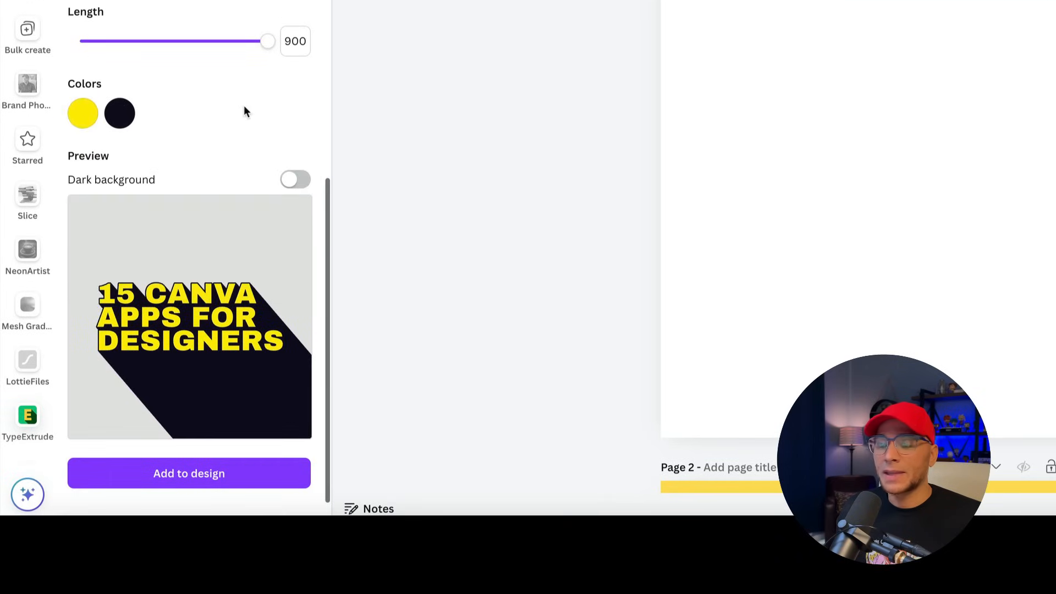
click(188, 474)
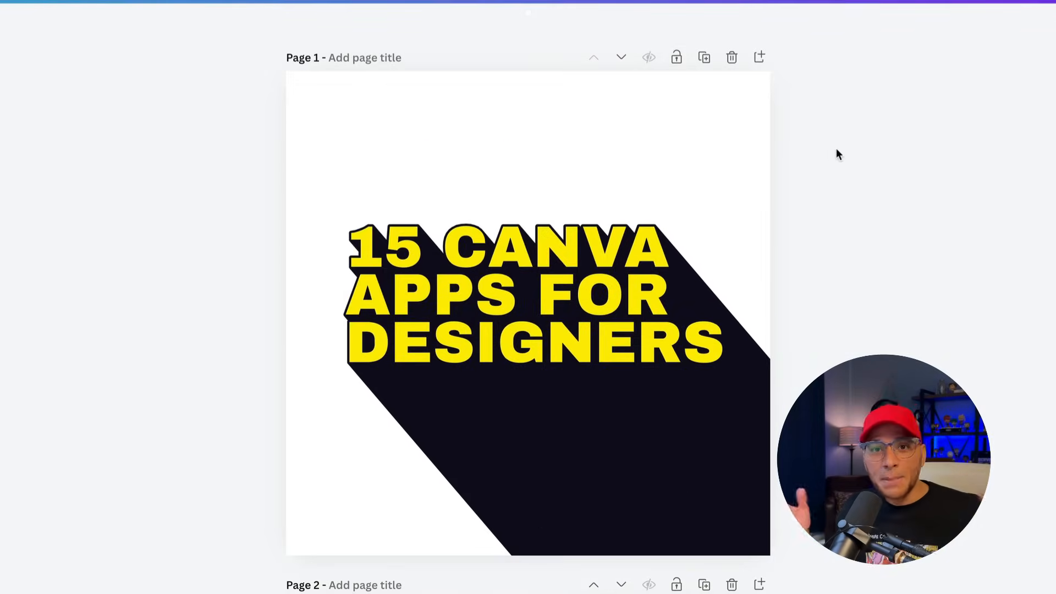
mouse_move(829, 207)
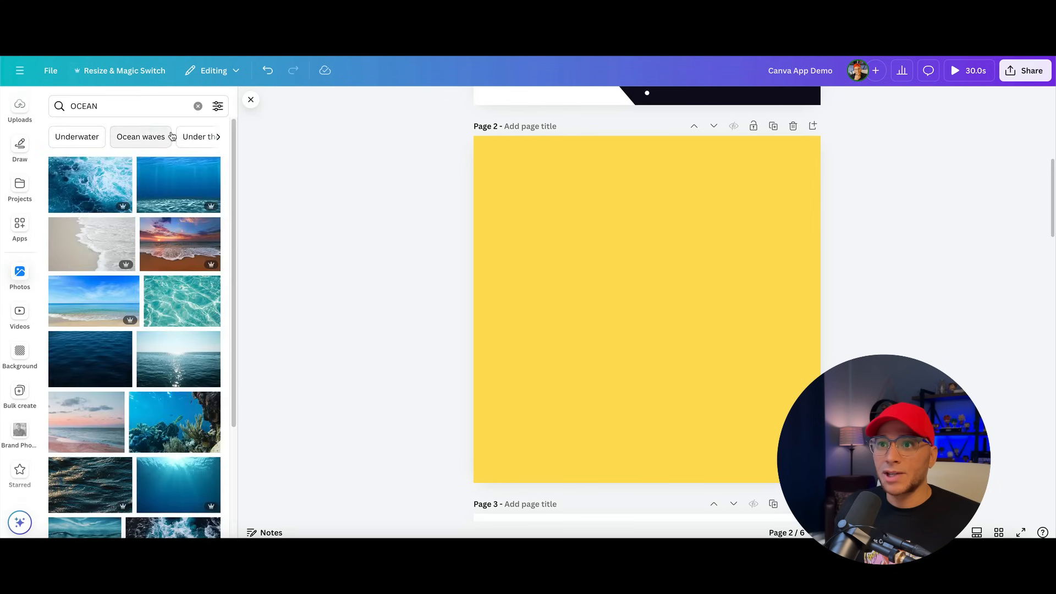
Fill FontFrame lettering with the ocean waves photo, enlarge it, tighten spacing and add it to page 2.
click(90, 185)
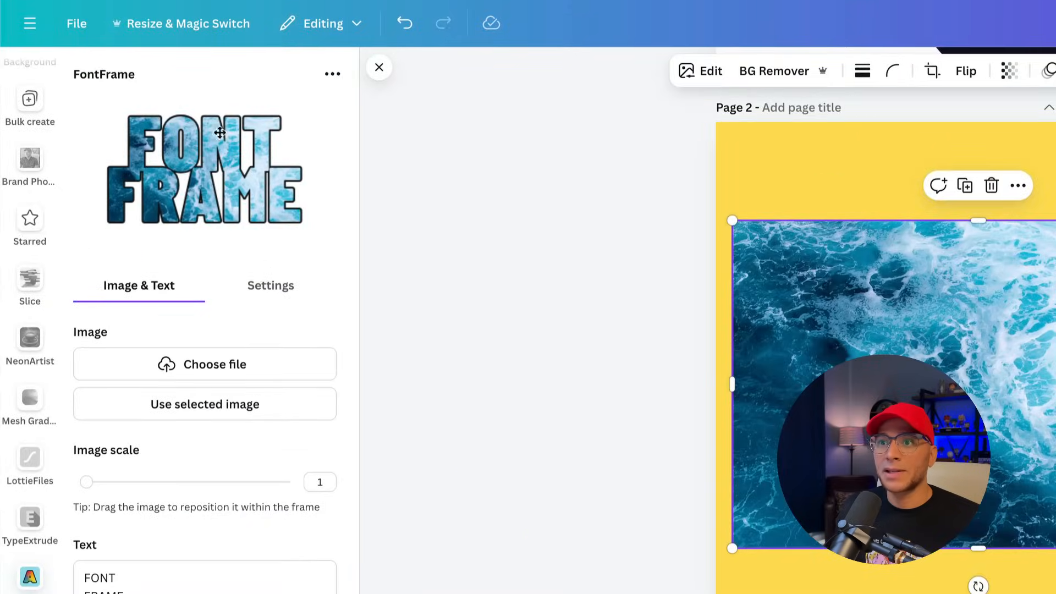
drag(86, 482, 122, 482)
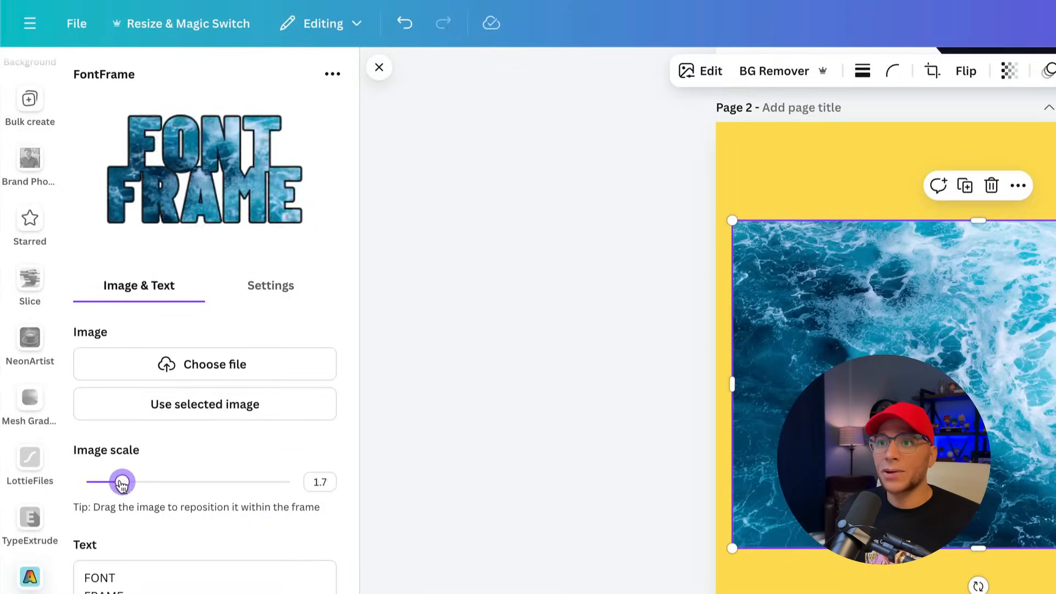
click(271, 285)
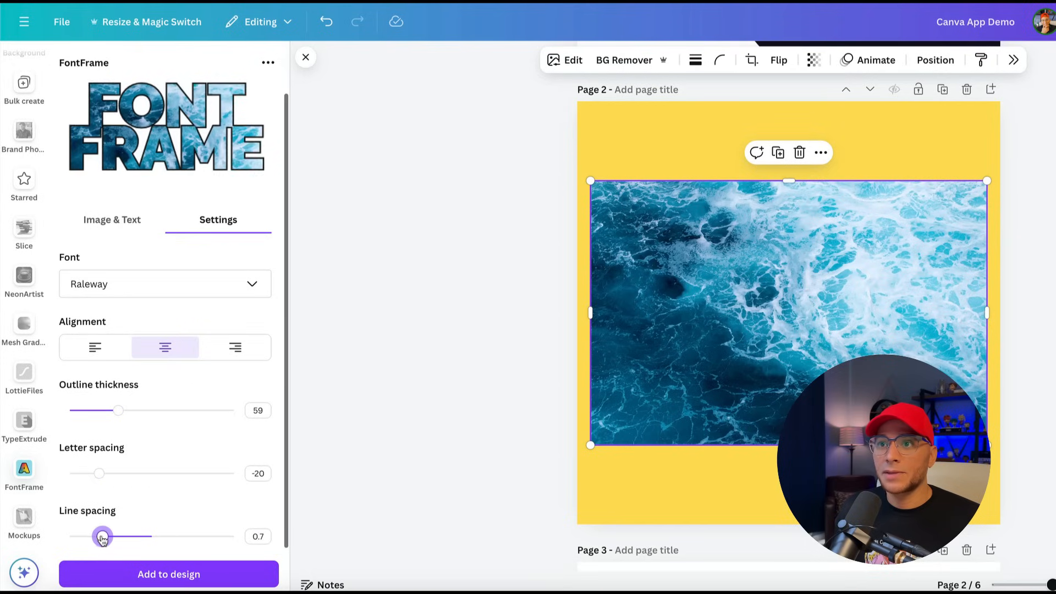
drag(99, 473, 95, 473)
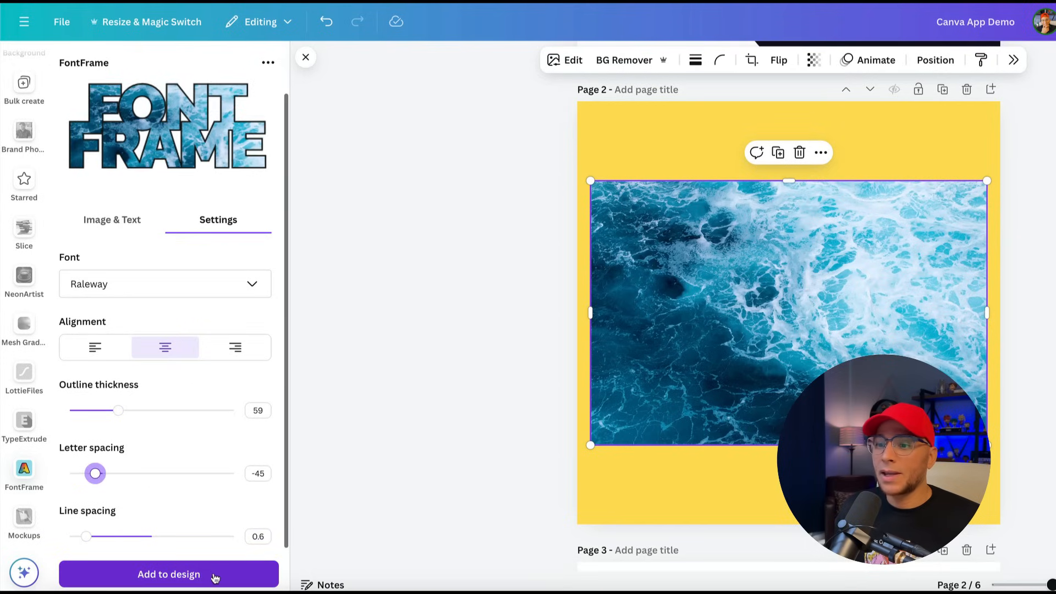
click(168, 575)
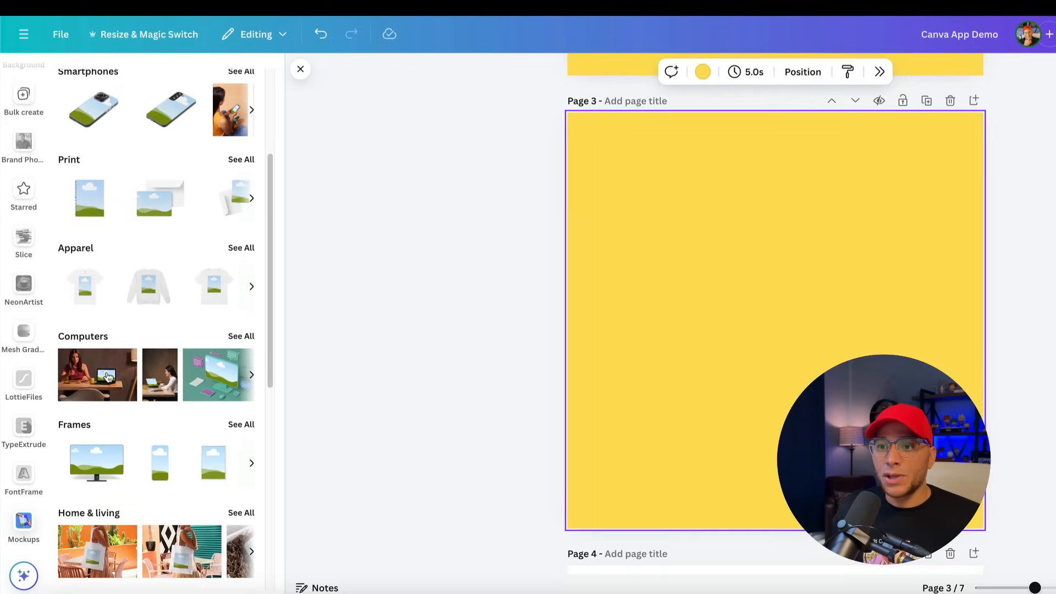
Apply a Computers mockup to the website launch design on page 3.
click(97, 374)
text(f)
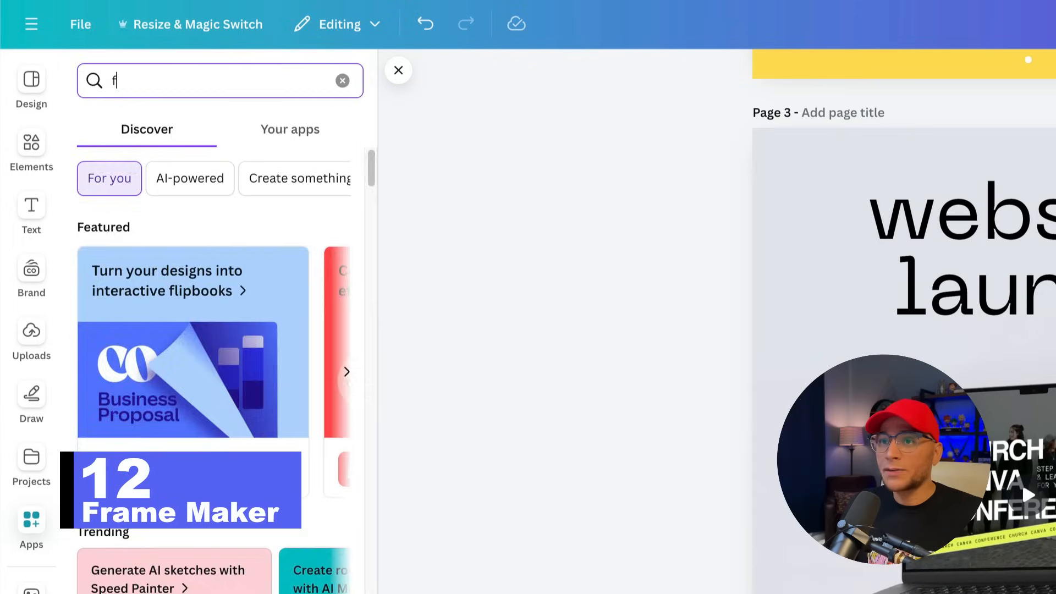
Find and launch the Frame Maker app.
text(rame maker)
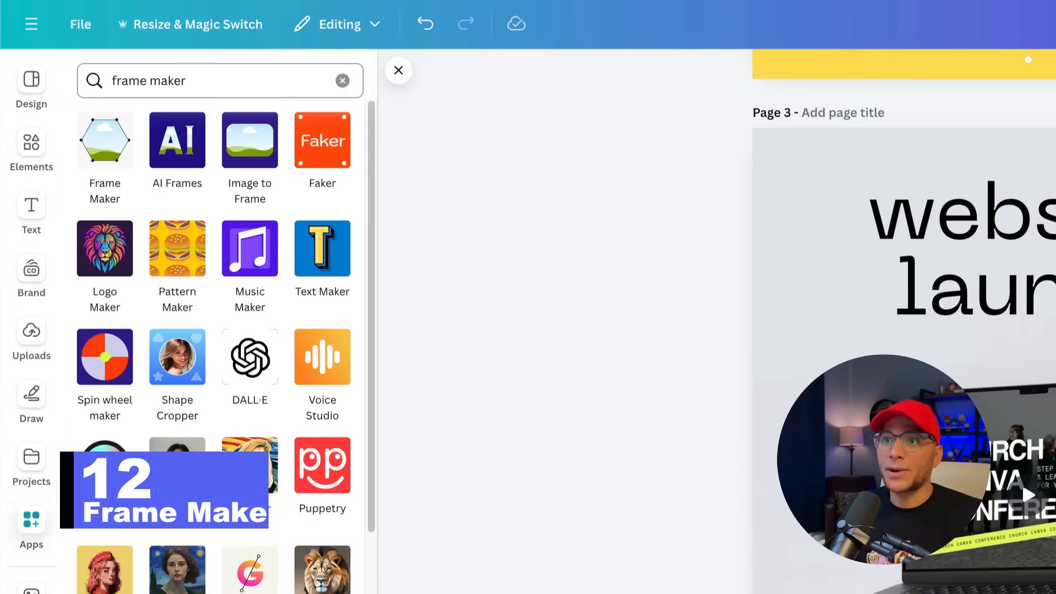
click(105, 139)
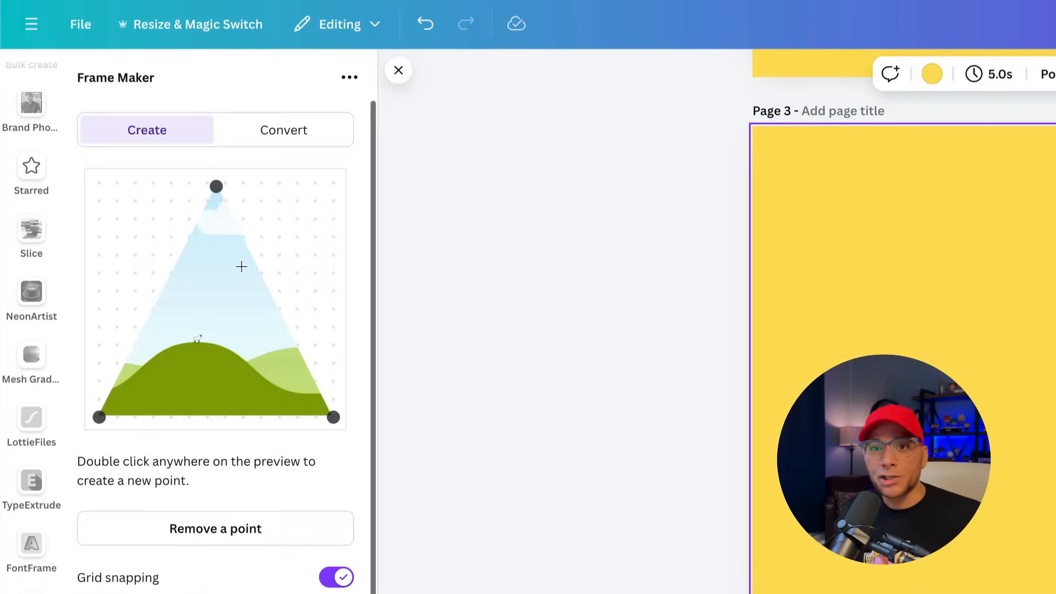
Drag the preview's corner points into a lopsided four-sided custom frame shape.
drag(215, 186, 296, 237)
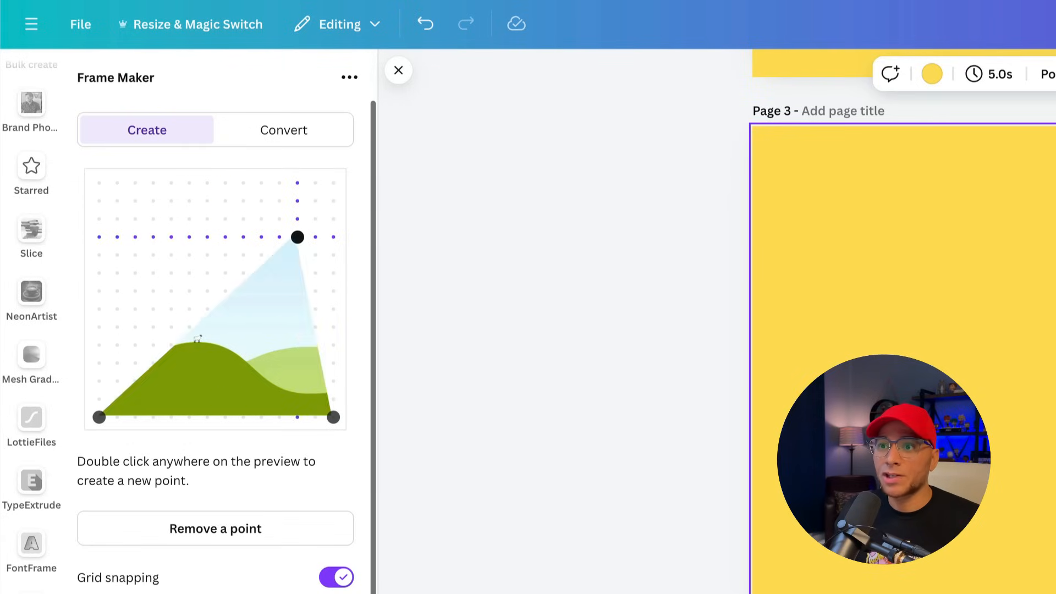
scroll(down, 3)
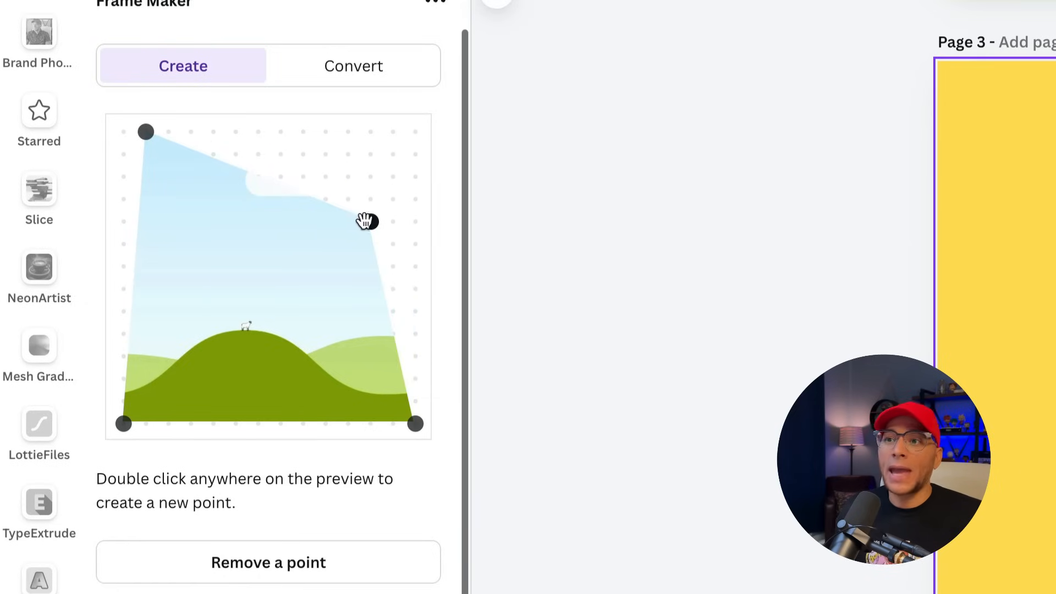
drag(367, 221, 371, 196)
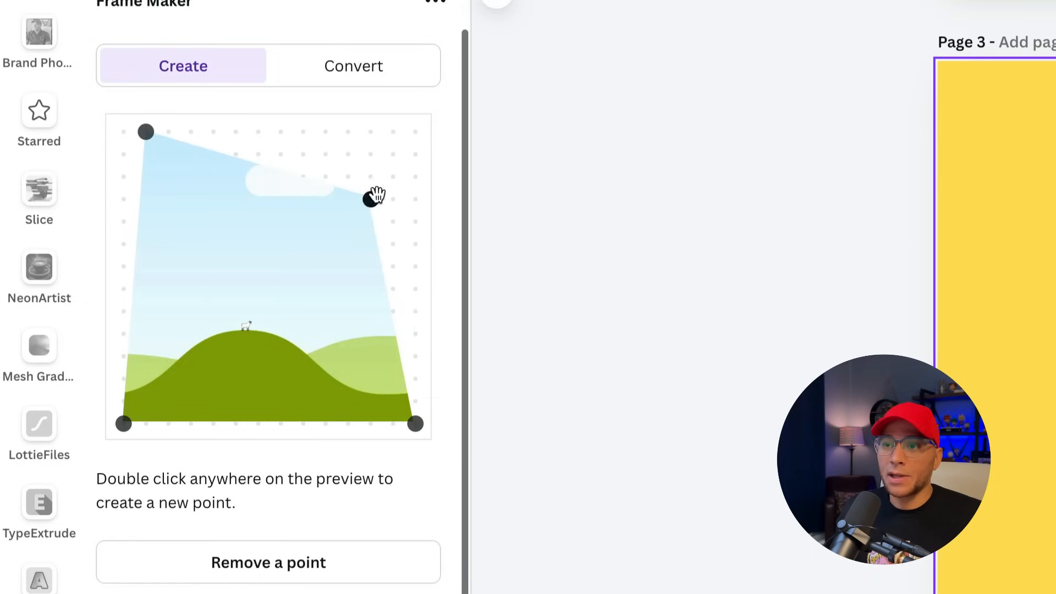
click(354, 65)
text(li)
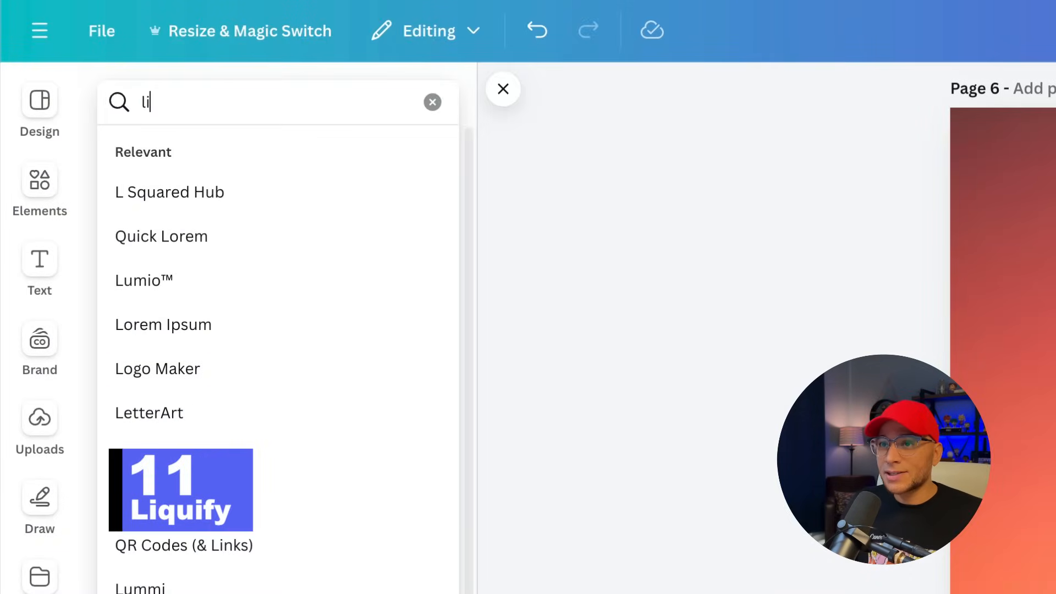
Apply Liquify's Wobble preset to the quote and tune its Amount and Size.
click(179, 490)
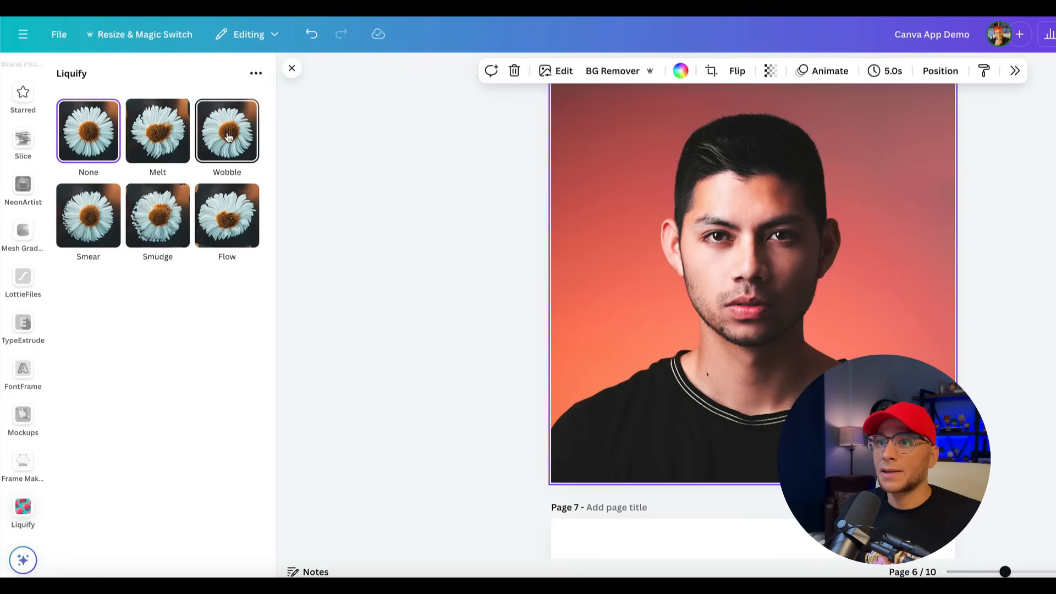
click(157, 131)
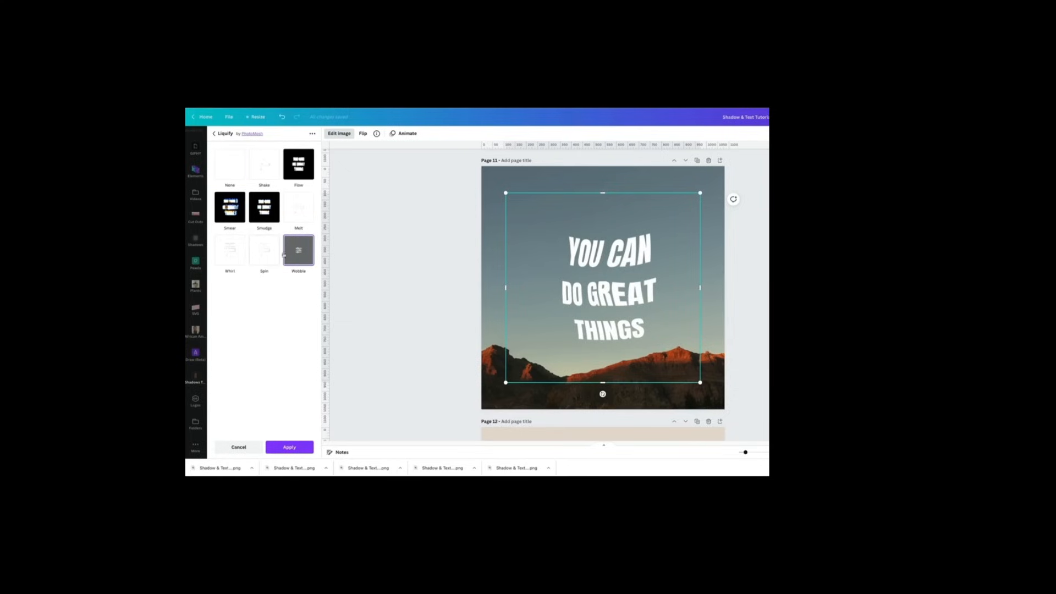
click(299, 249)
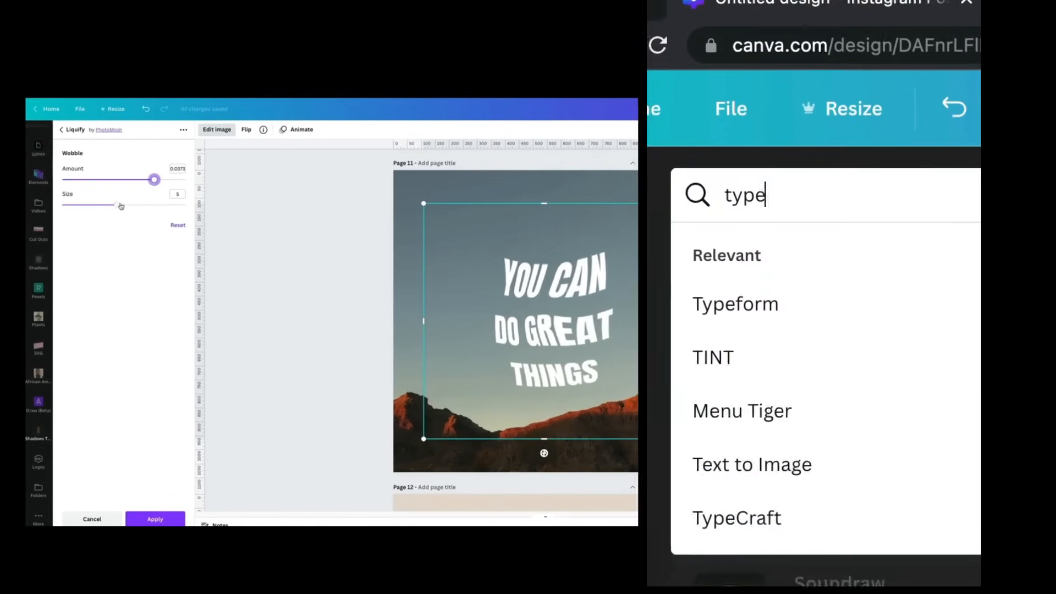
click(736, 518)
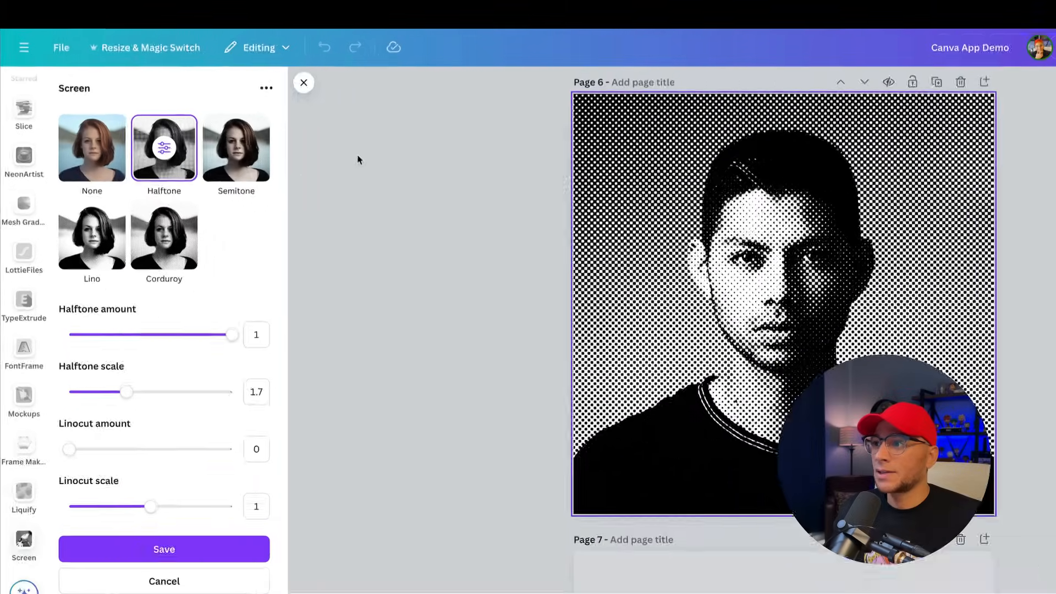
Lower the Halftone amount so colour shows through, then adjust it back up.
drag(232, 335, 95, 310)
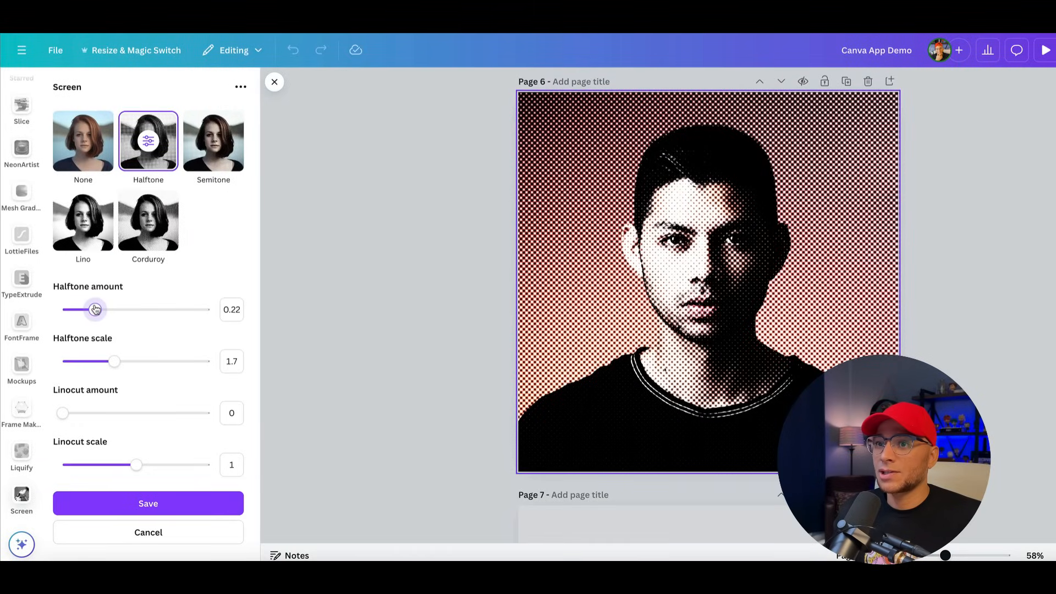
drag(113, 361, 177, 360)
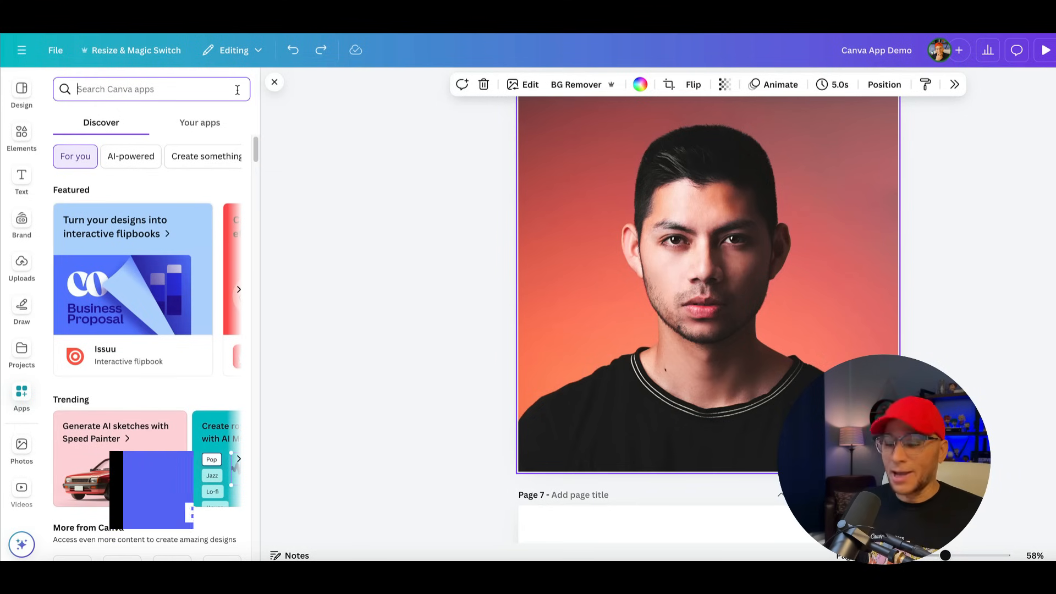
Launch the BadTV app and try its Fuzz and Retro bad-reception presets on the portrait.
text(bad tv)
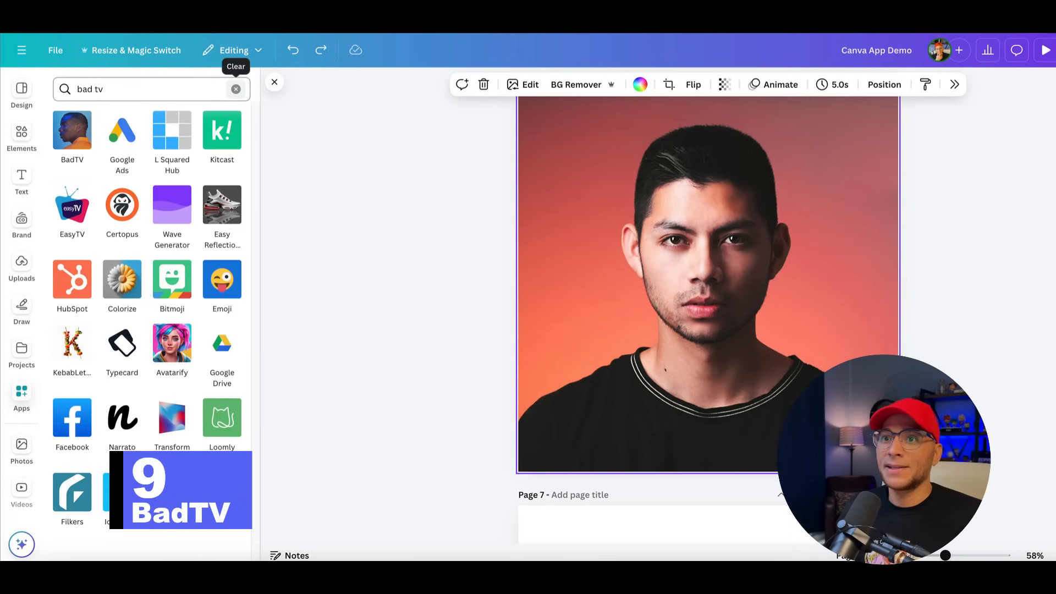
click(72, 131)
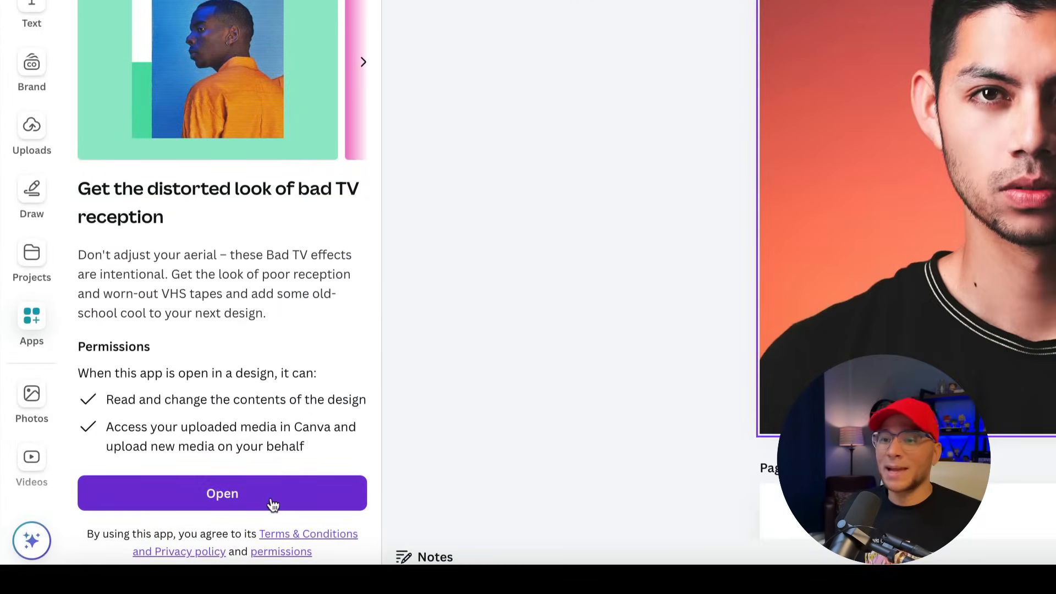
click(221, 493)
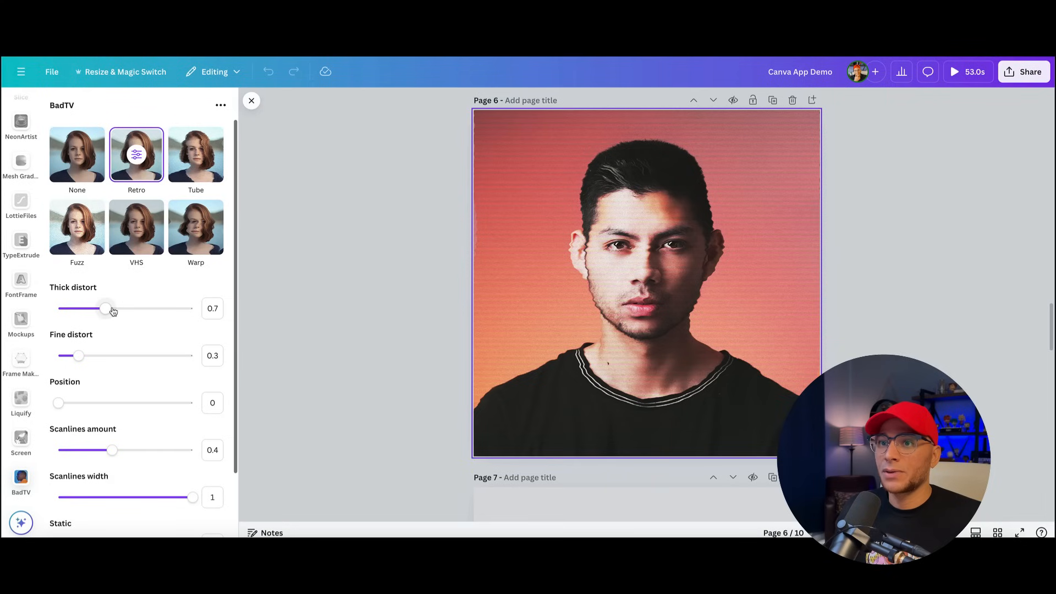
click(77, 227)
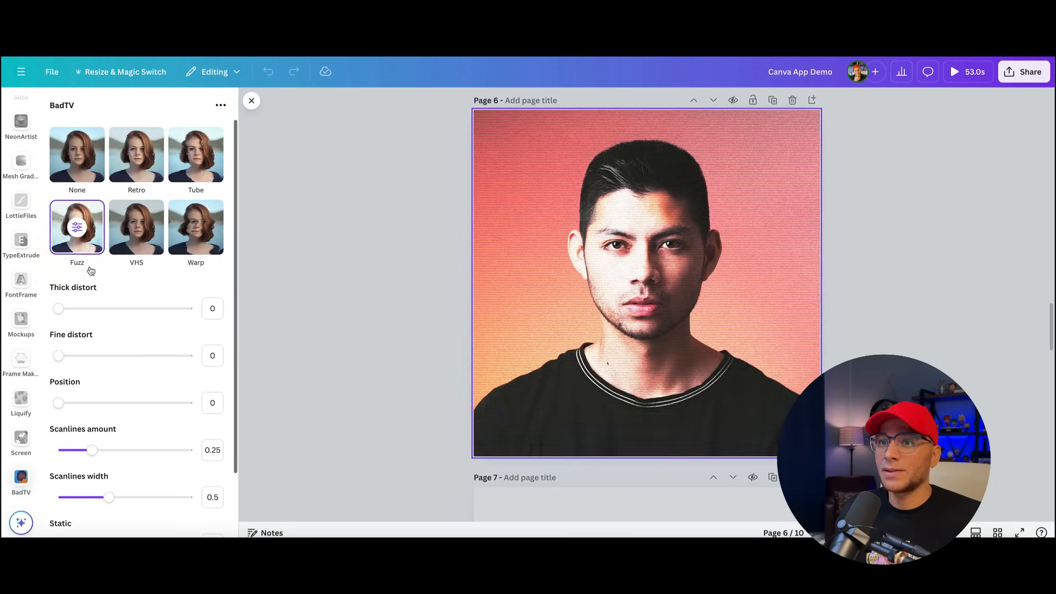
click(196, 154)
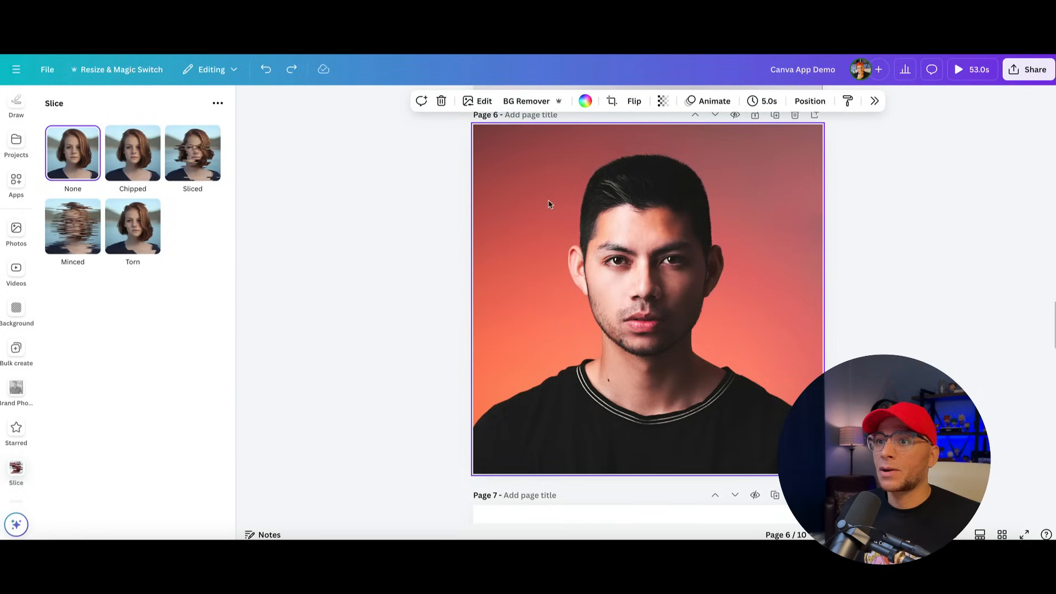
Apply the Torn slice look with 7 strips and offset 0.12.
click(133, 225)
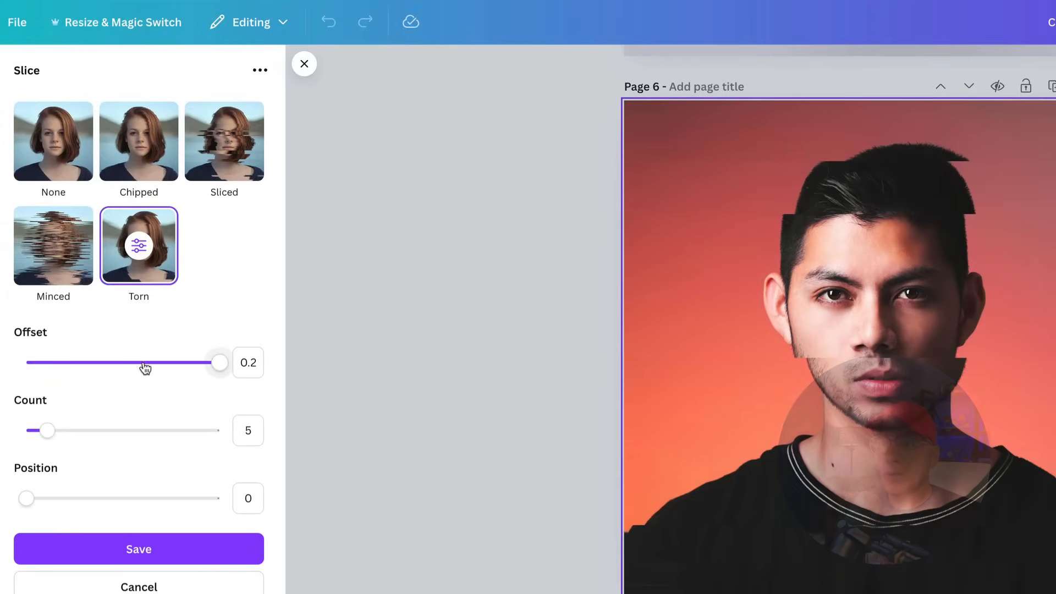
drag(46, 432, 102, 431)
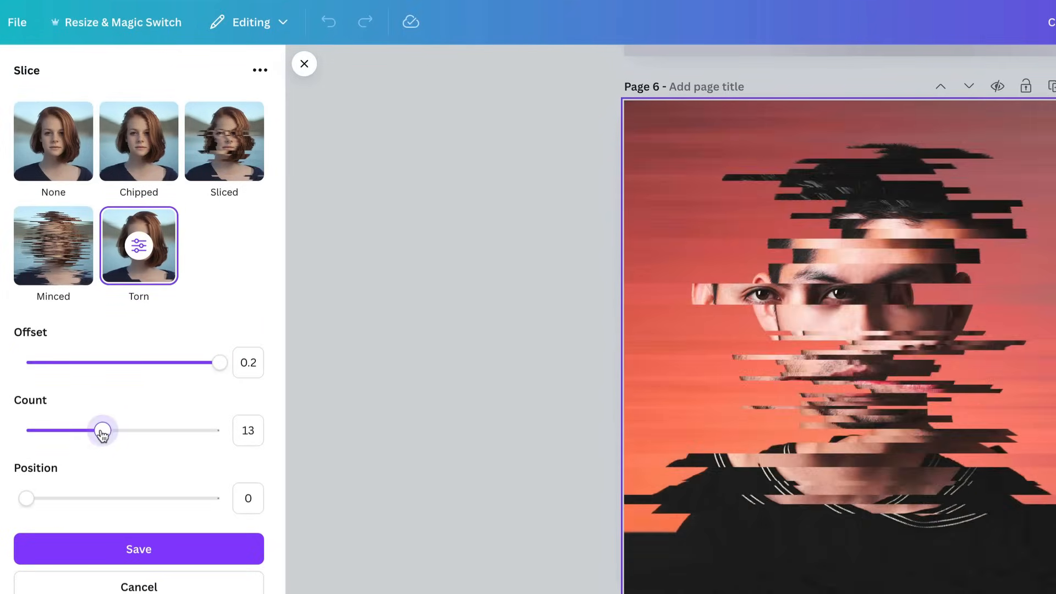
drag(103, 430, 61, 430)
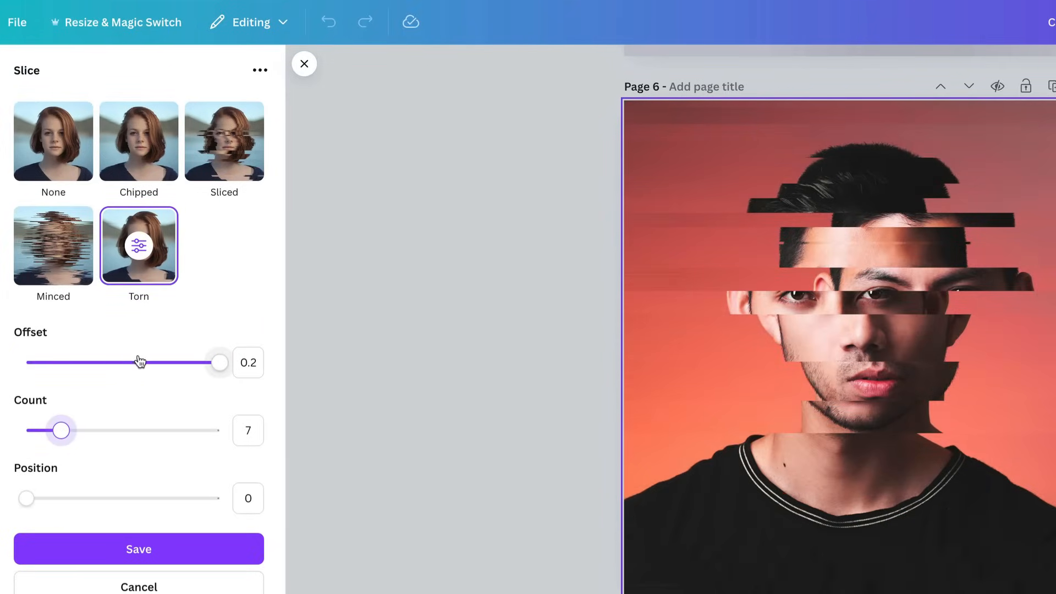
drag(218, 362, 142, 362)
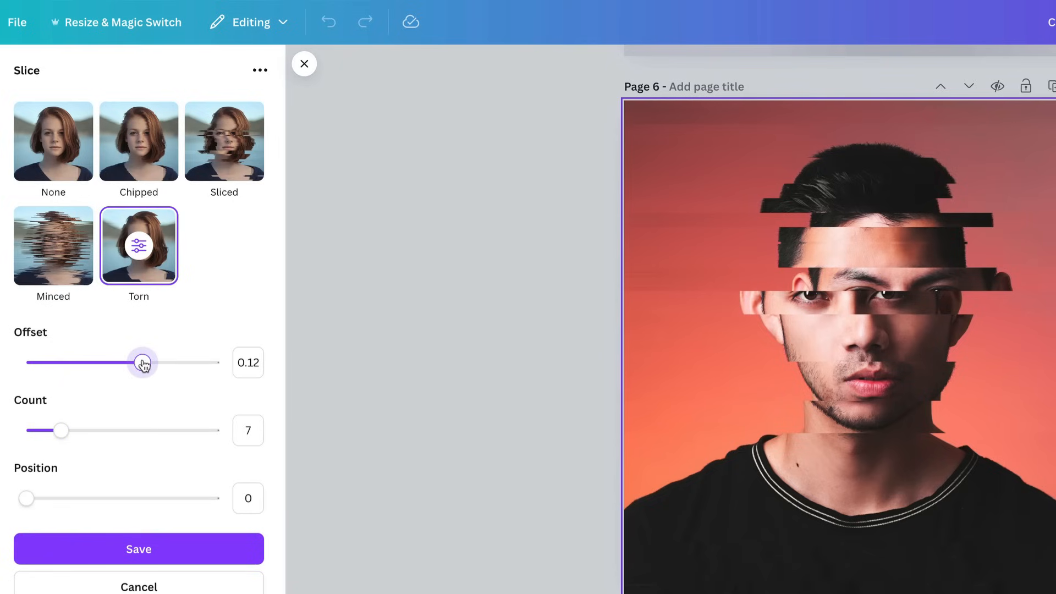
Shift the slice position to around 0.1–0.13 and back.
drag(26, 499, 45, 498)
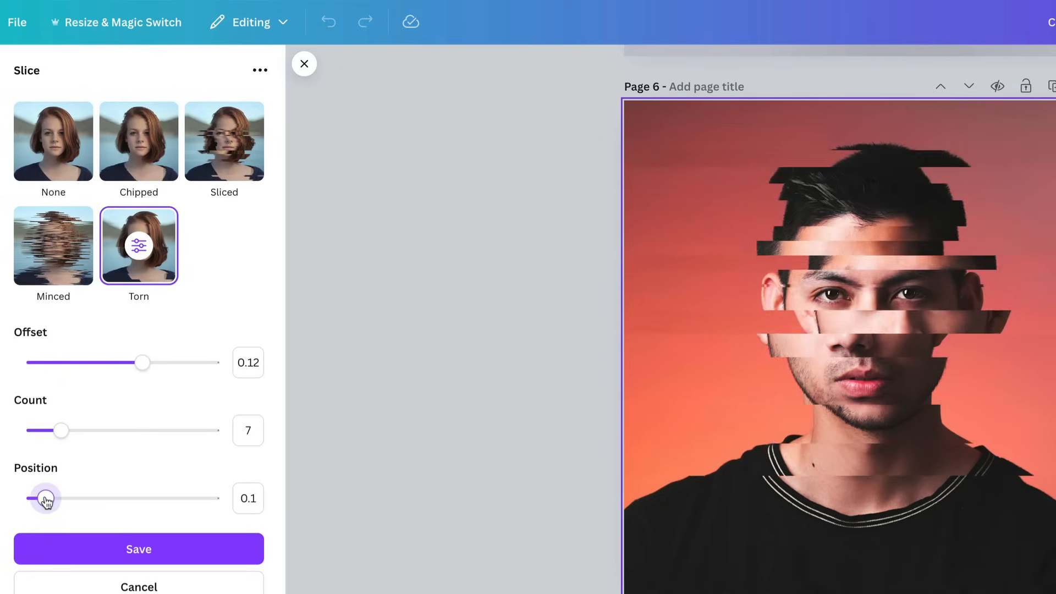
drag(45, 499, 52, 498)
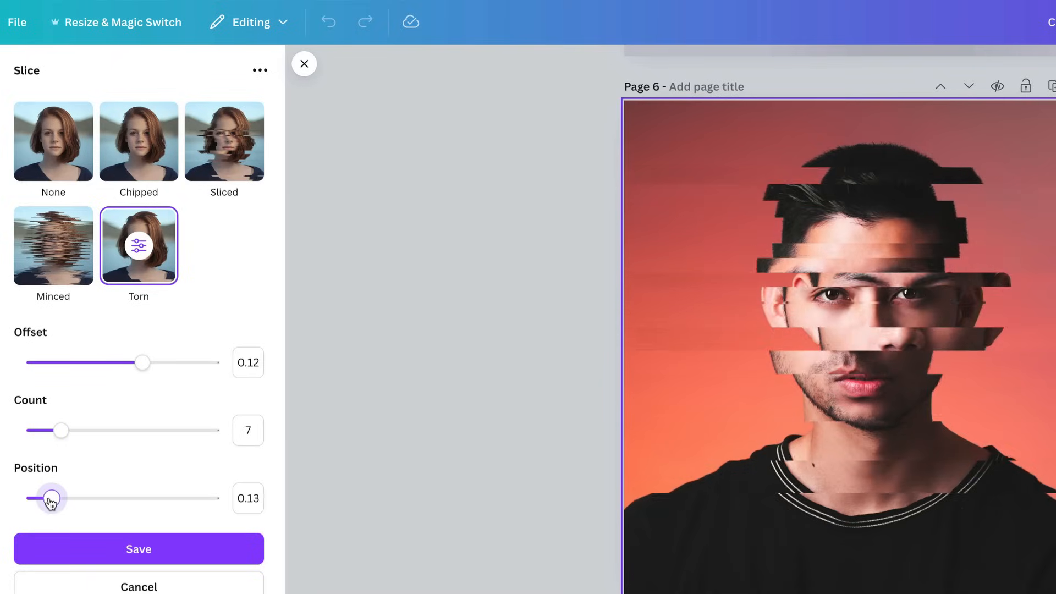
drag(50, 498, 34, 499)
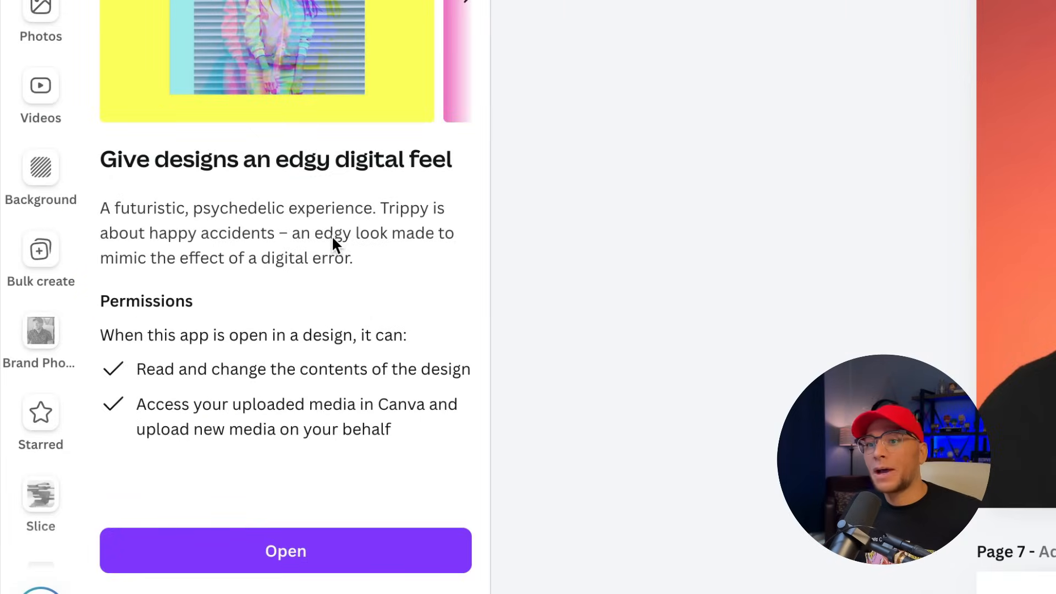
mouse_move(257, 286)
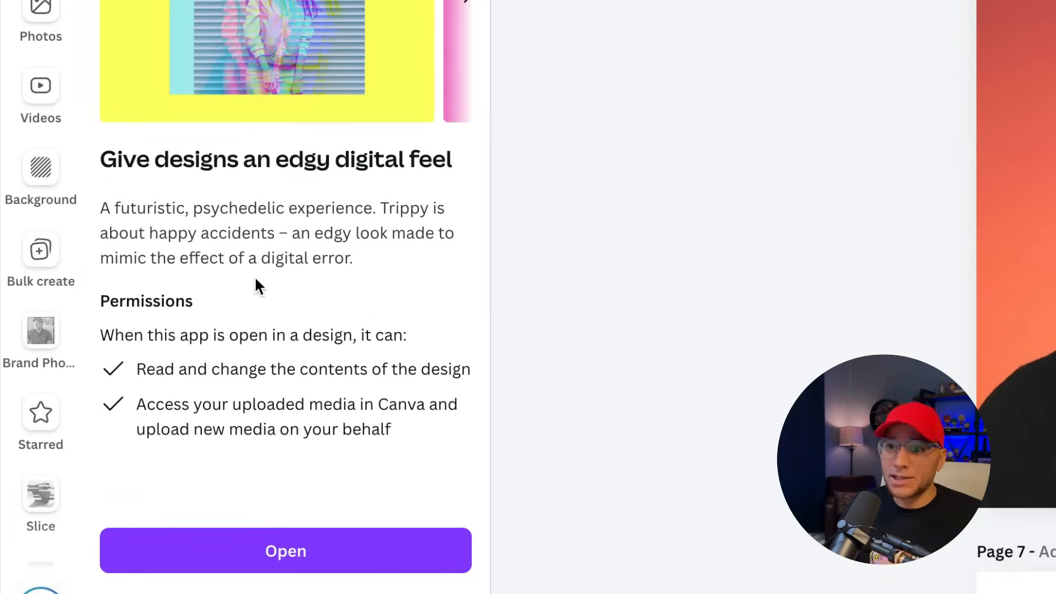
mouse_move(370, 522)
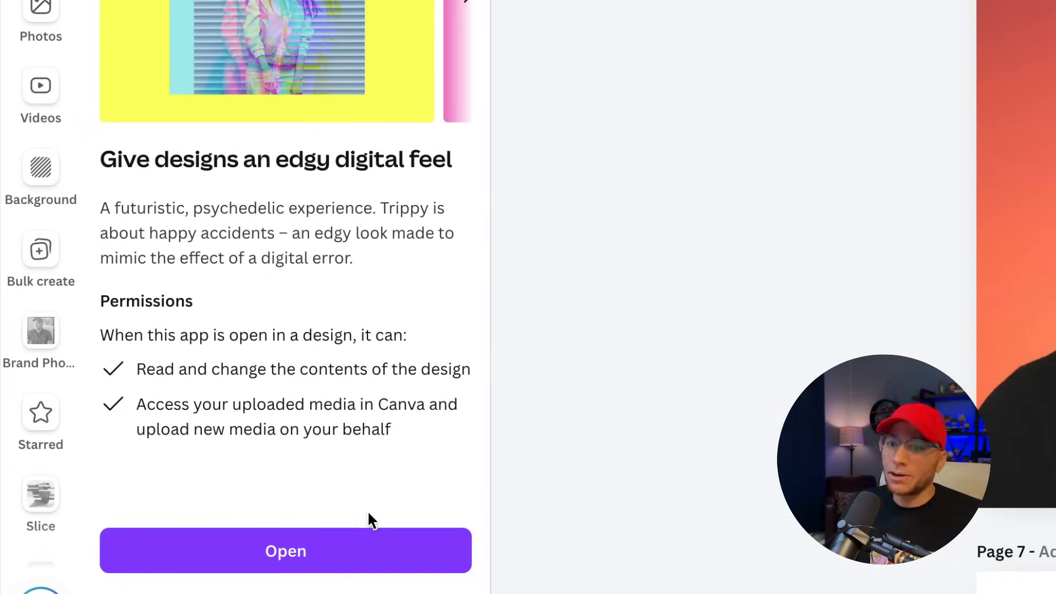
Launch Trippy, apply the Flourite colour-split preset and adjust its Jitter.
click(286, 550)
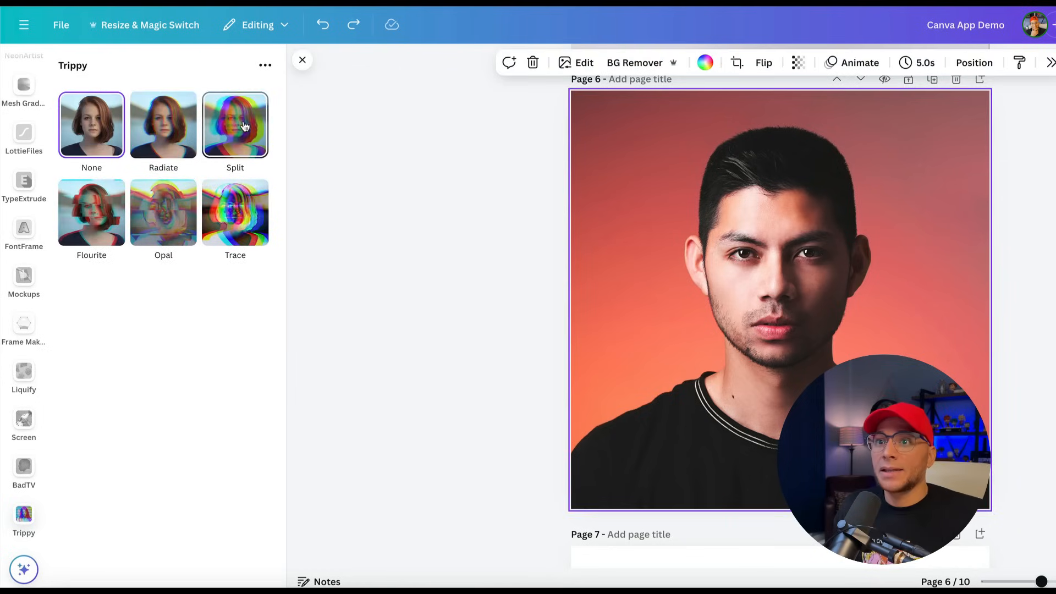
click(92, 212)
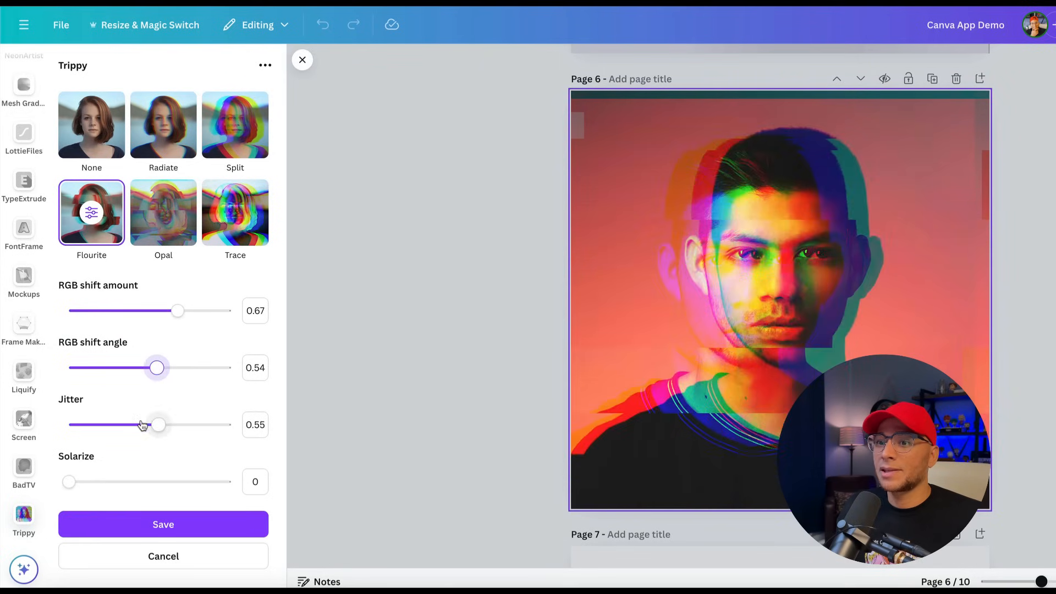
drag(158, 425, 115, 425)
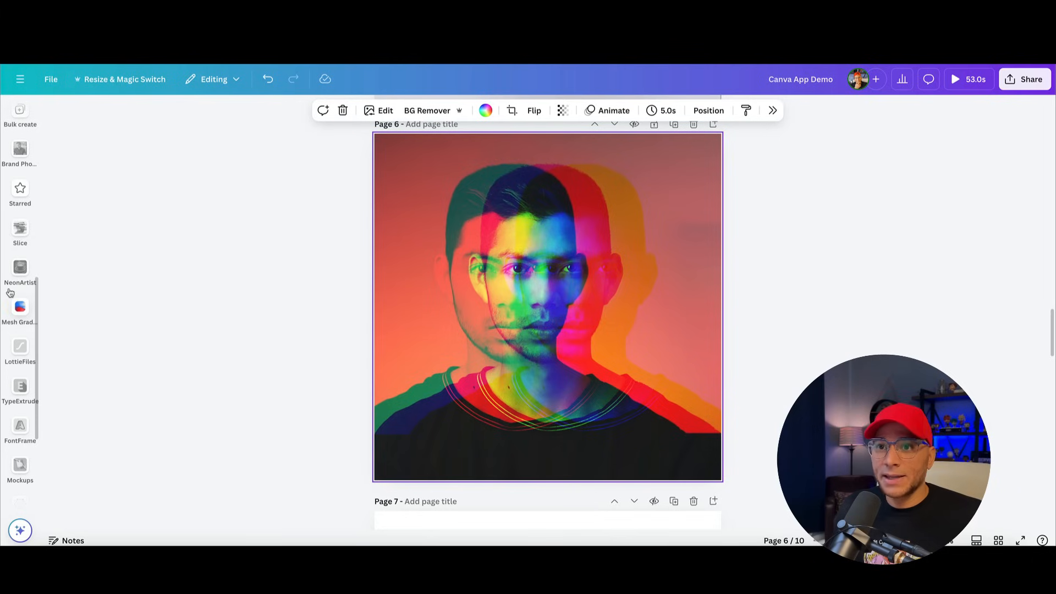
Apply the Torn slice effect to the portrait with the offset raised to 0.2.
click(19, 233)
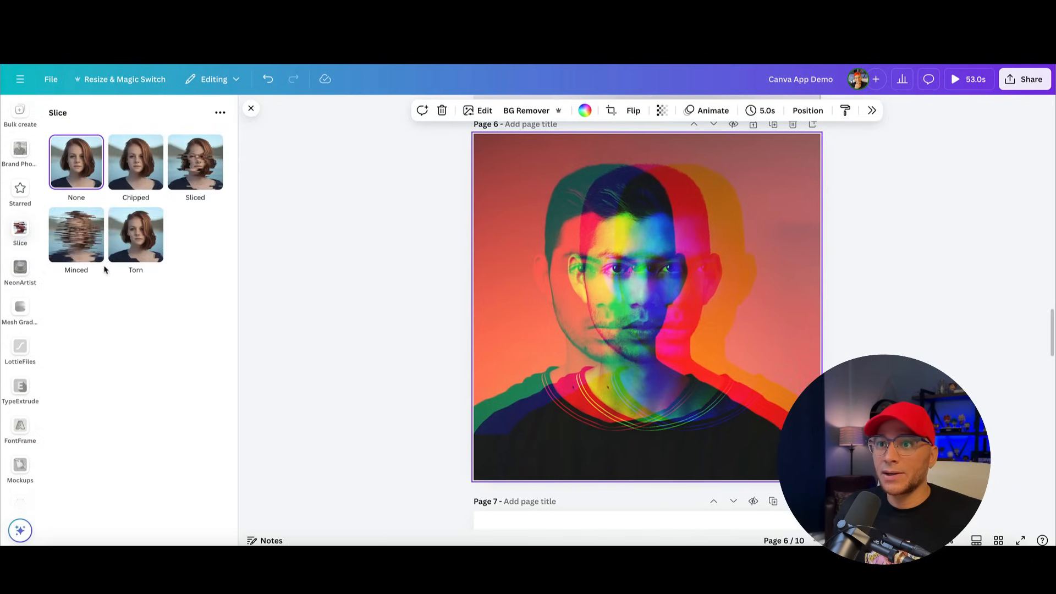
click(135, 234)
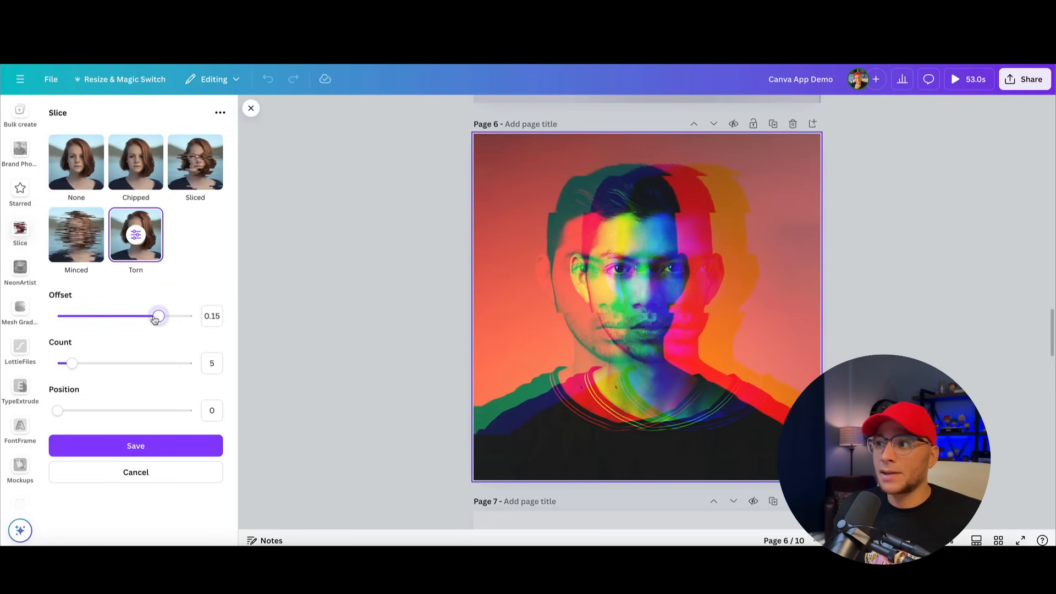
drag(158, 316, 191, 316)
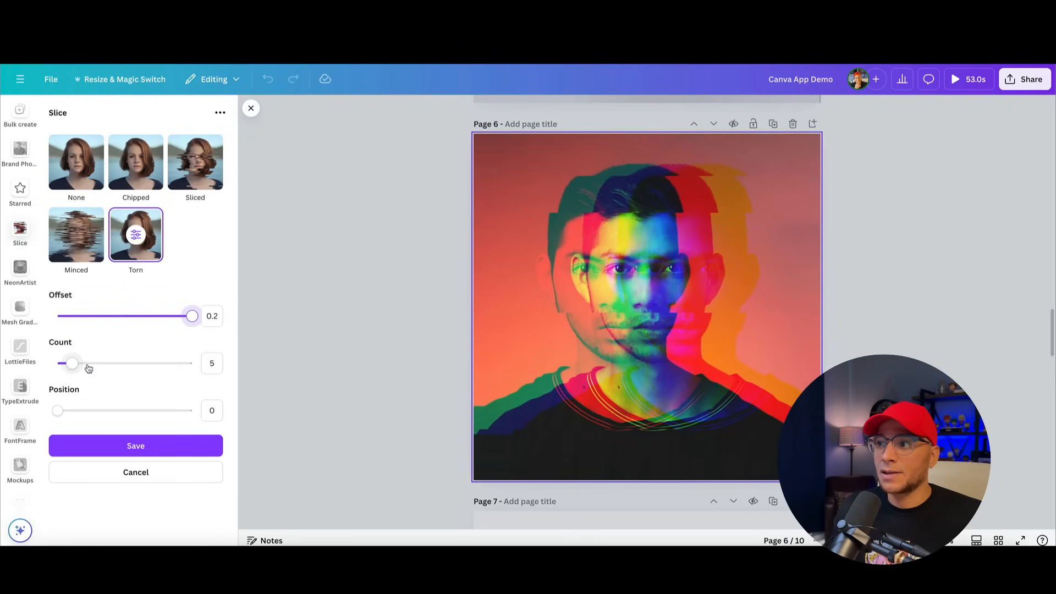
drag(73, 363, 76, 363)
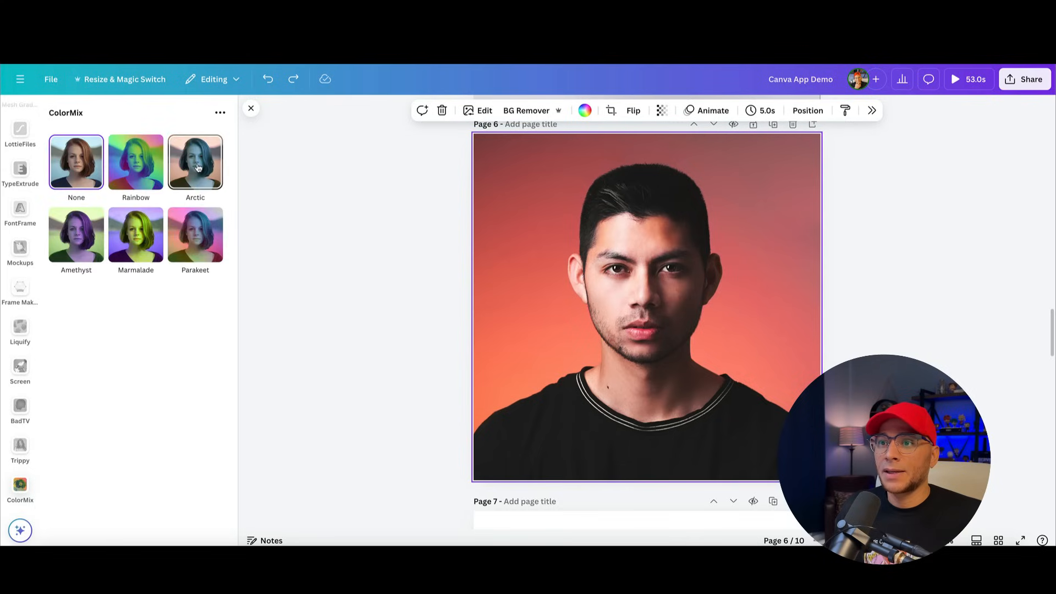
Apply the Arctic colour mix with hue offset -0.21 and saturation about 0.06.
click(195, 160)
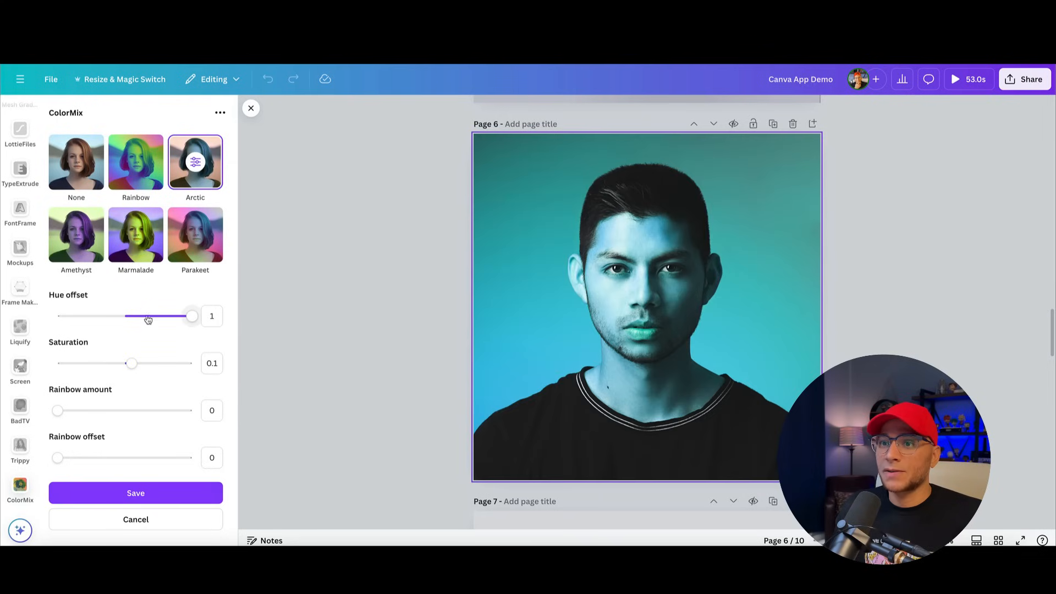
drag(192, 315, 101, 316)
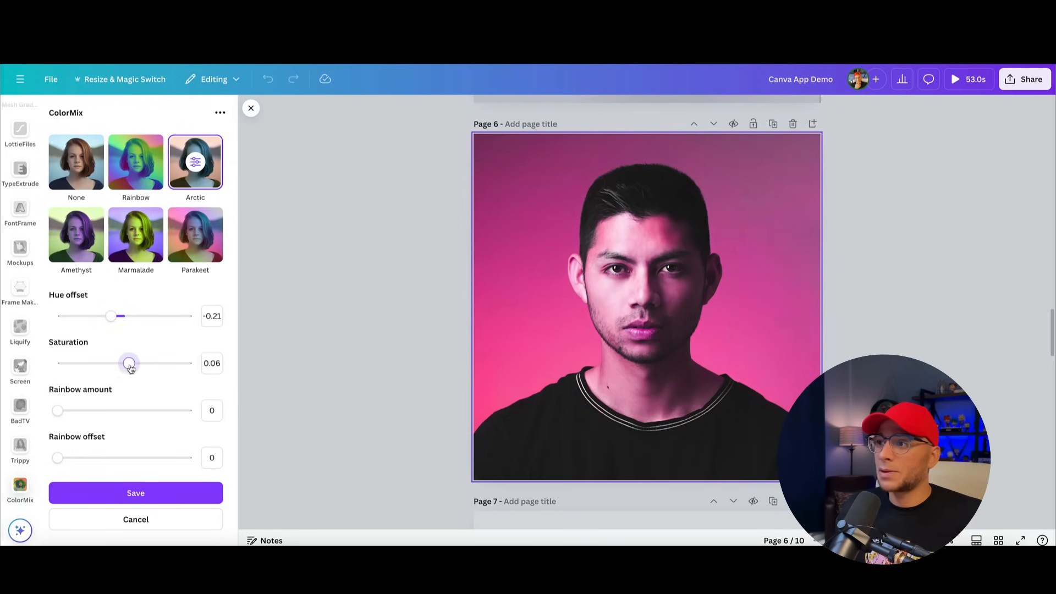
drag(58, 458, 162, 458)
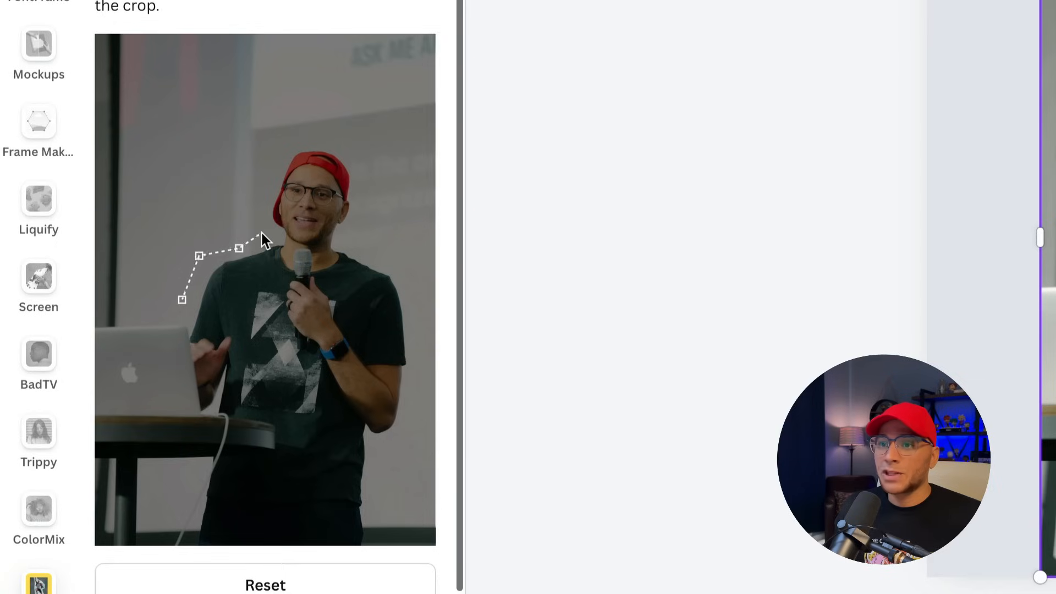
Outline the presenter with jagged crop points, add the cutout to page 7 and start an image effect.
drag(239, 248, 310, 142)
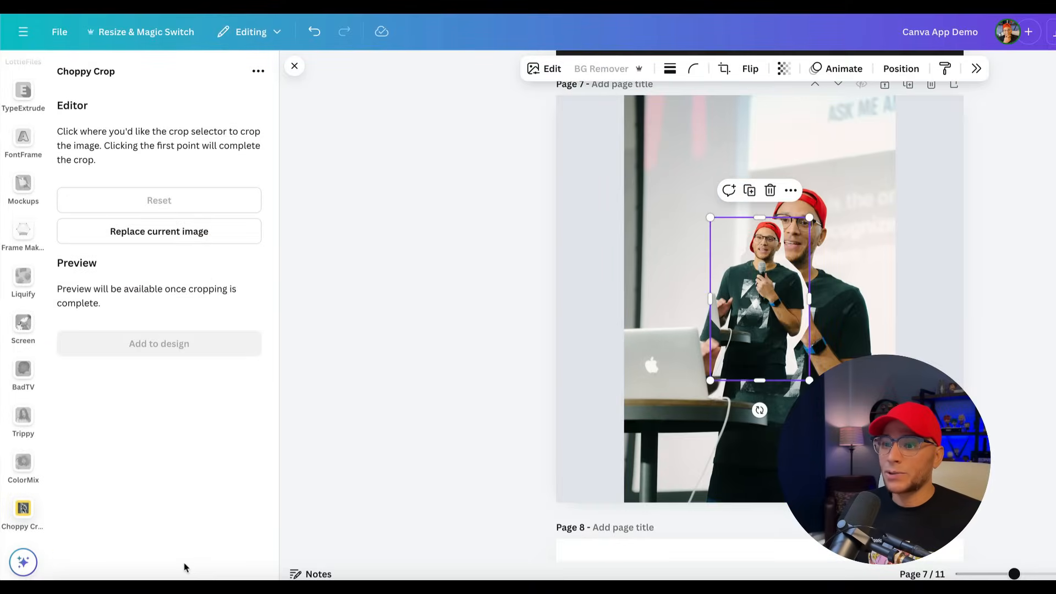
click(293, 65)
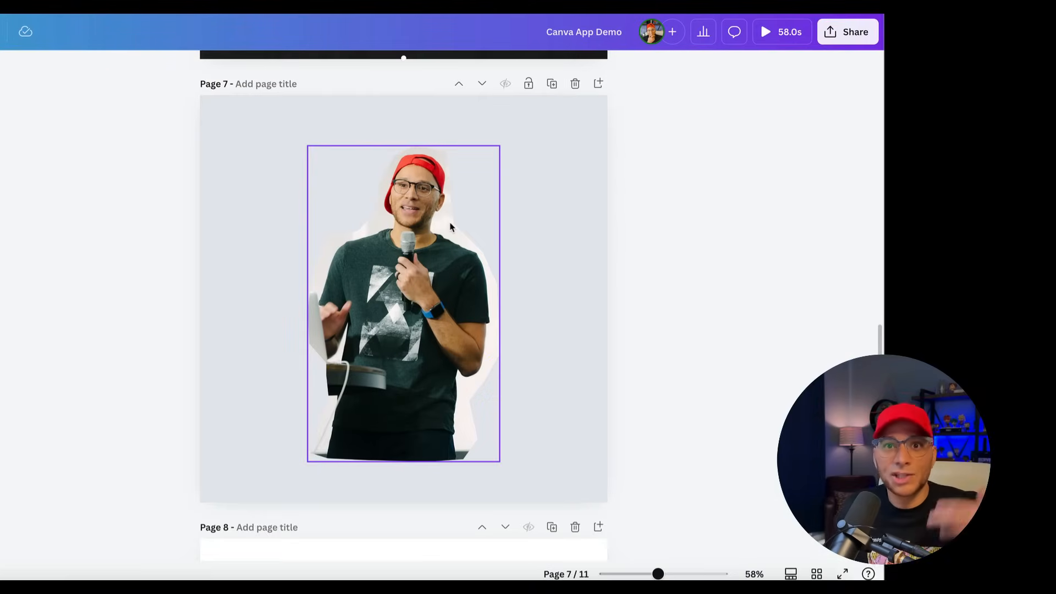
click(404, 304)
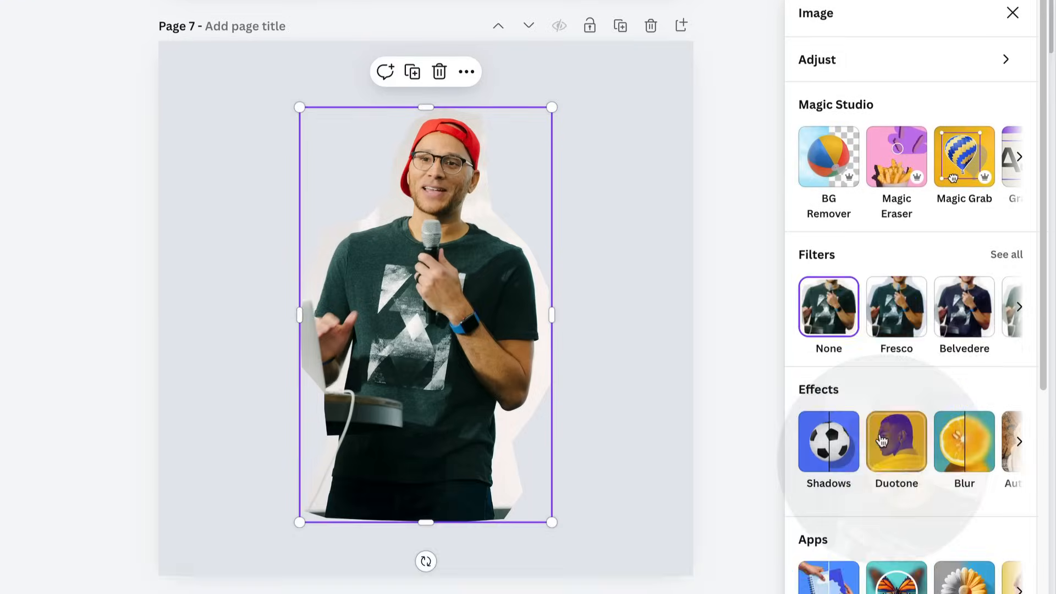
click(828, 443)
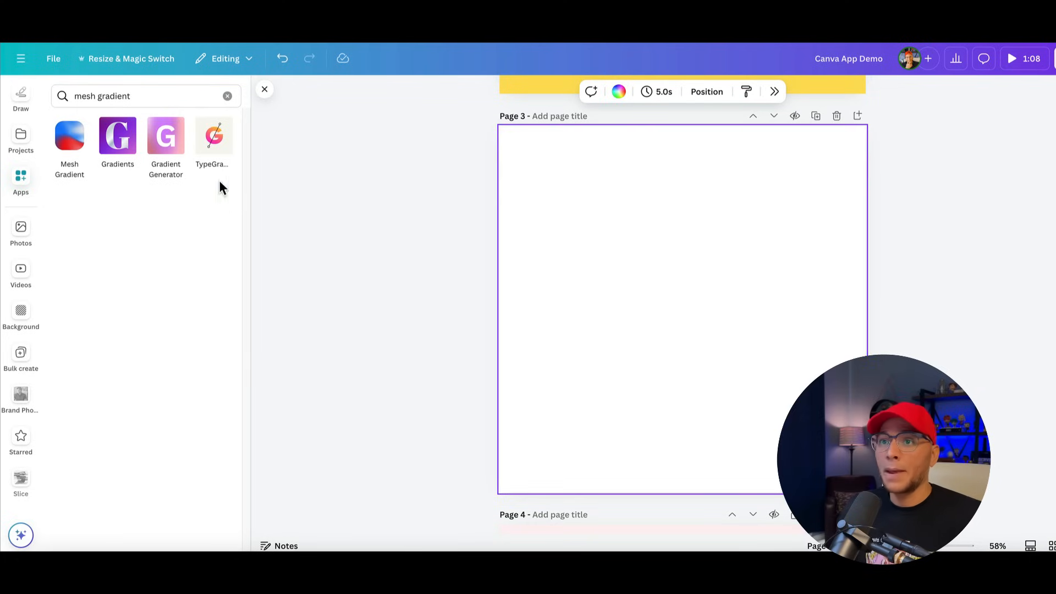
Build a Mesh Gradient with a changed first colour, shuffle its layout several times and add it to page 3.
click(70, 136)
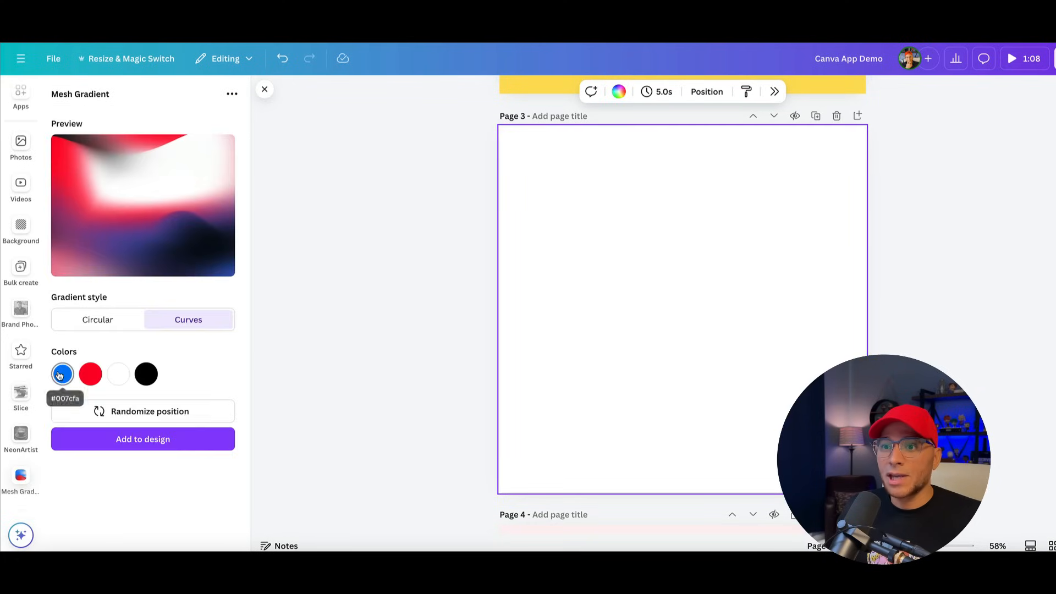
click(62, 374)
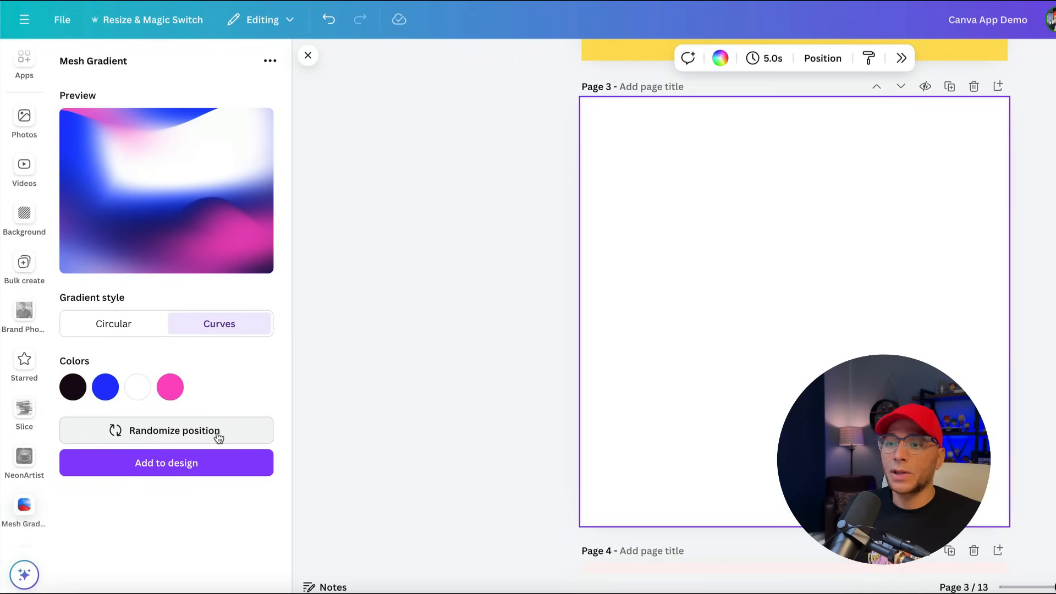
click(166, 430)
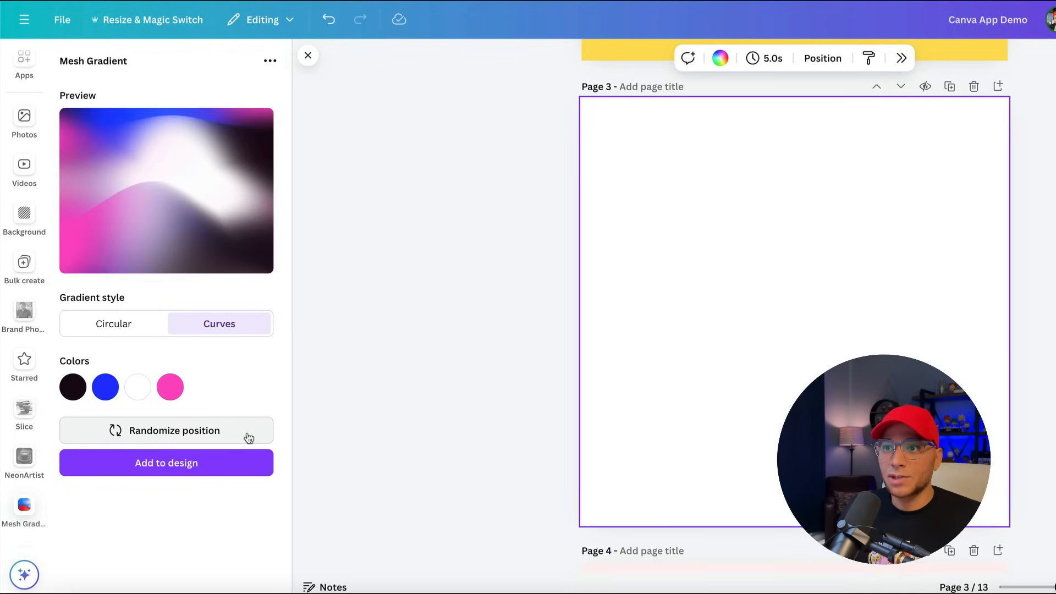
click(174, 431)
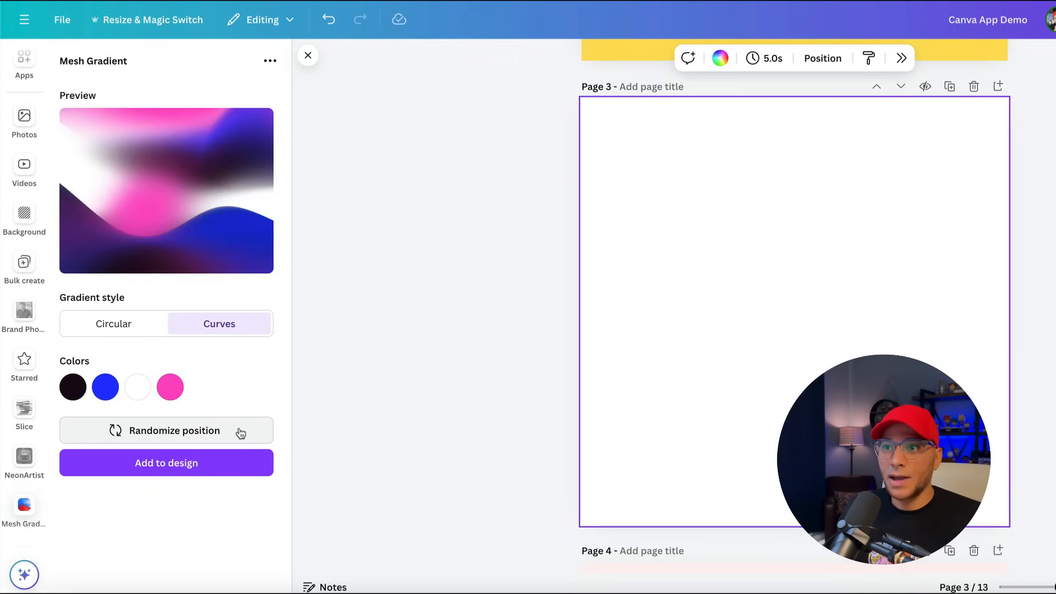
click(174, 431)
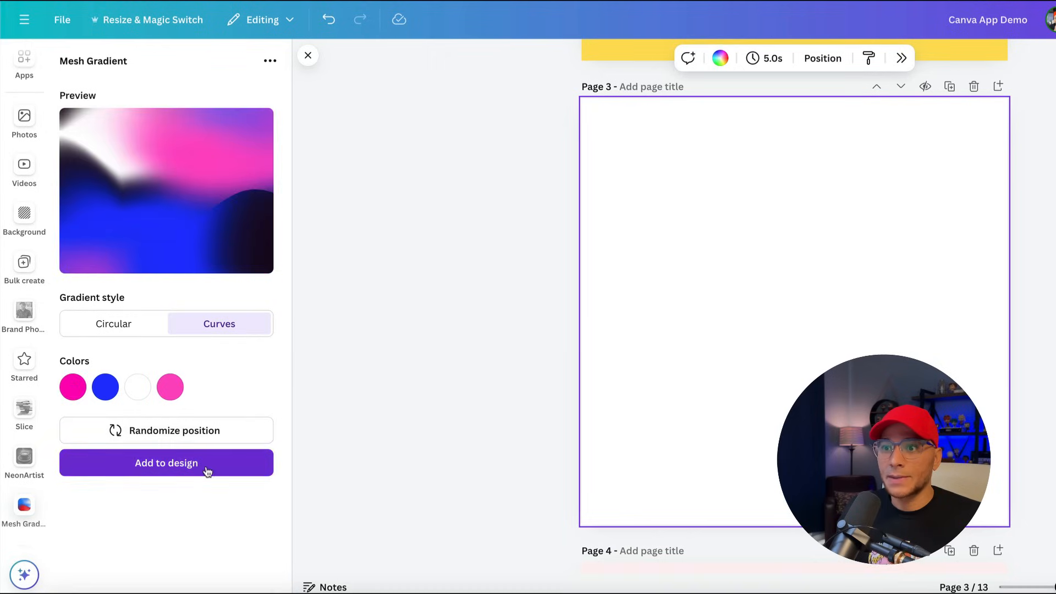
click(166, 463)
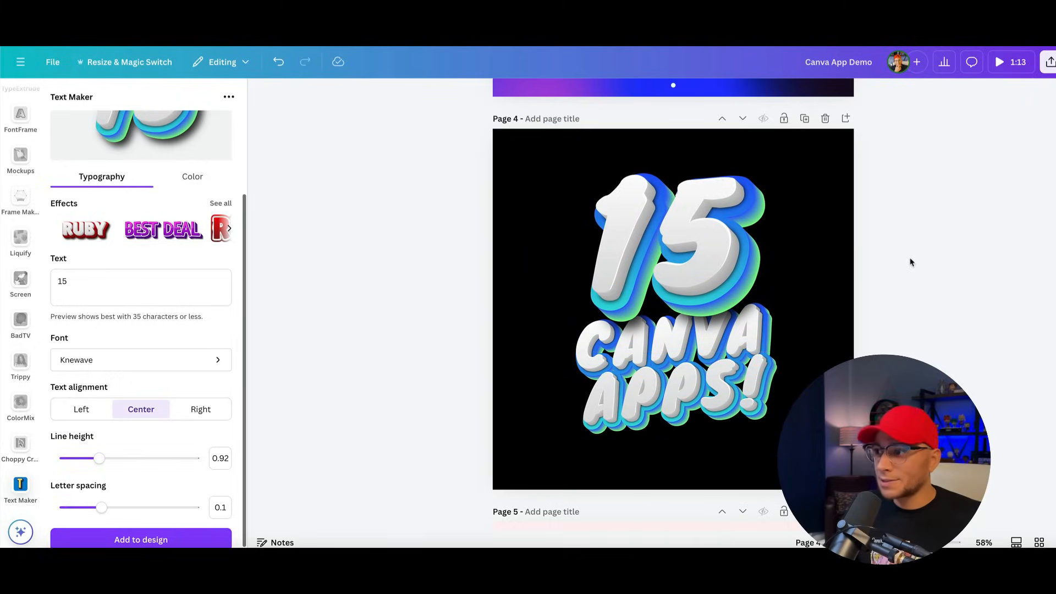
mouse_move(902, 267)
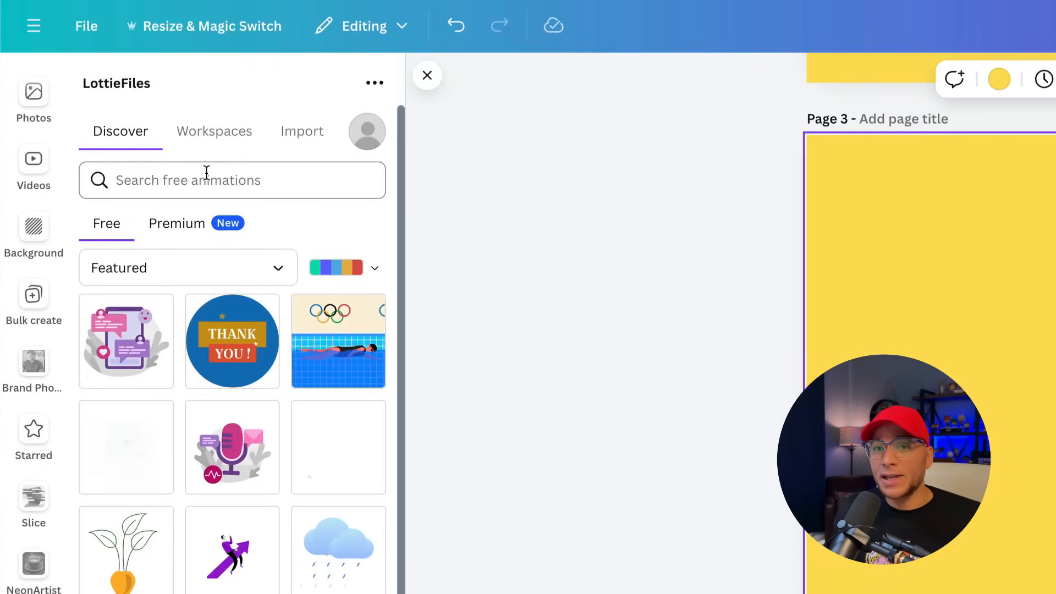
Search free LottieFiles animations for 'guitar' and recolour the pick with a blue preset palette.
click(232, 180)
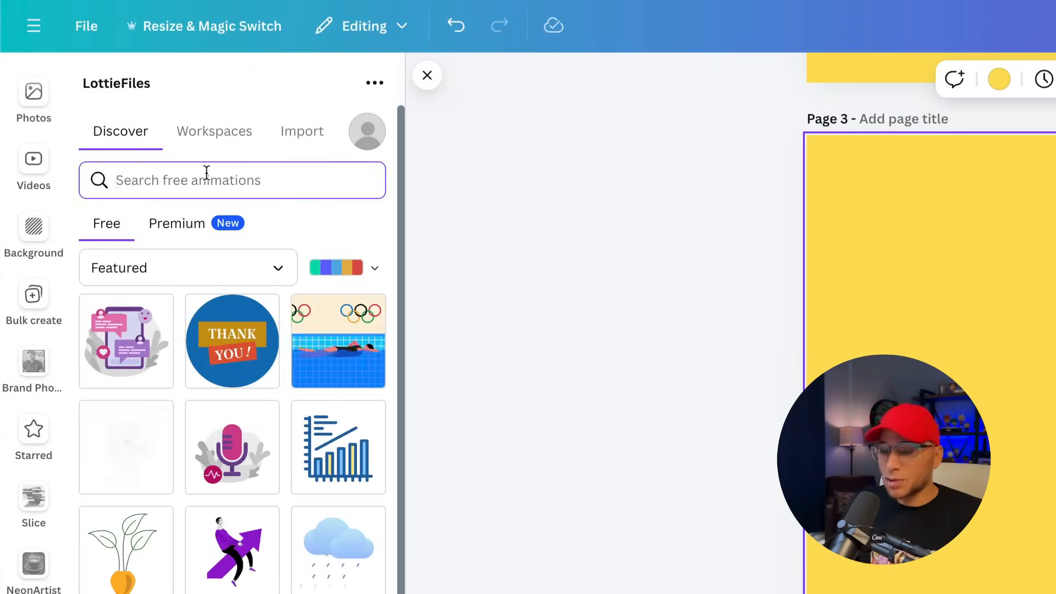
text(guitar)
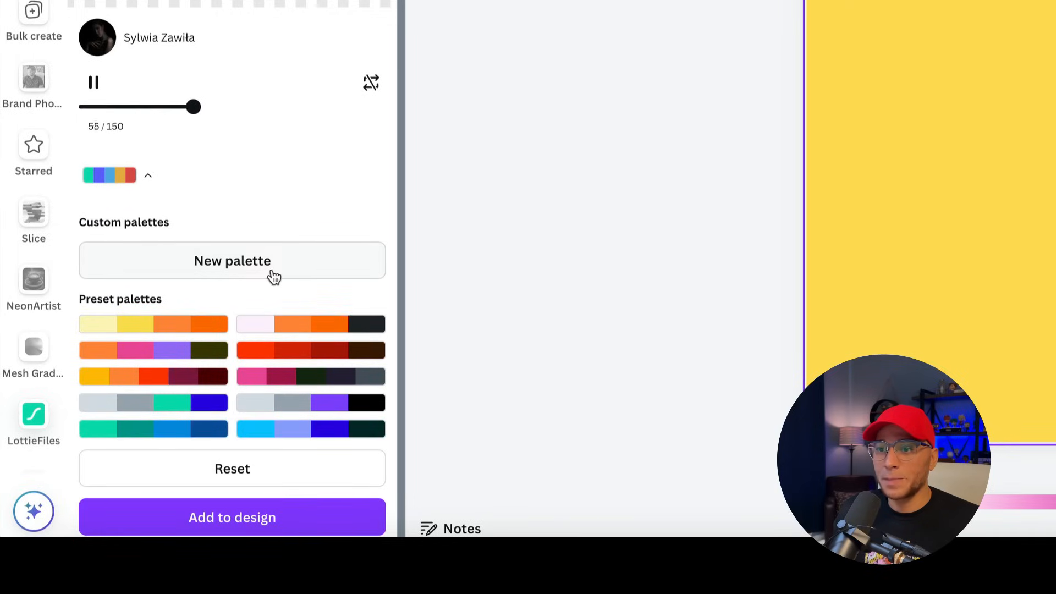
click(232, 261)
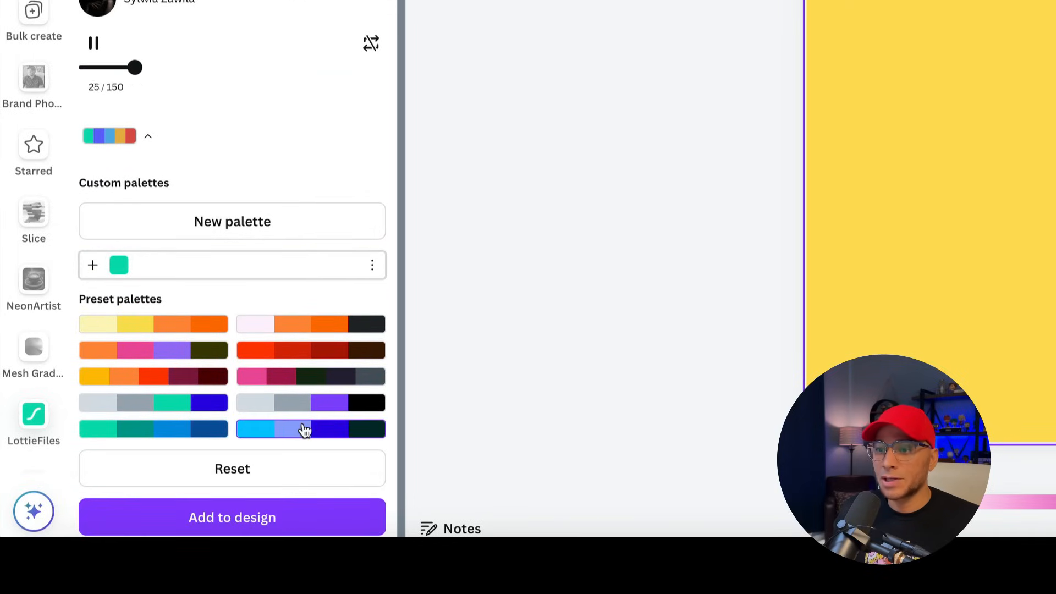
click(311, 429)
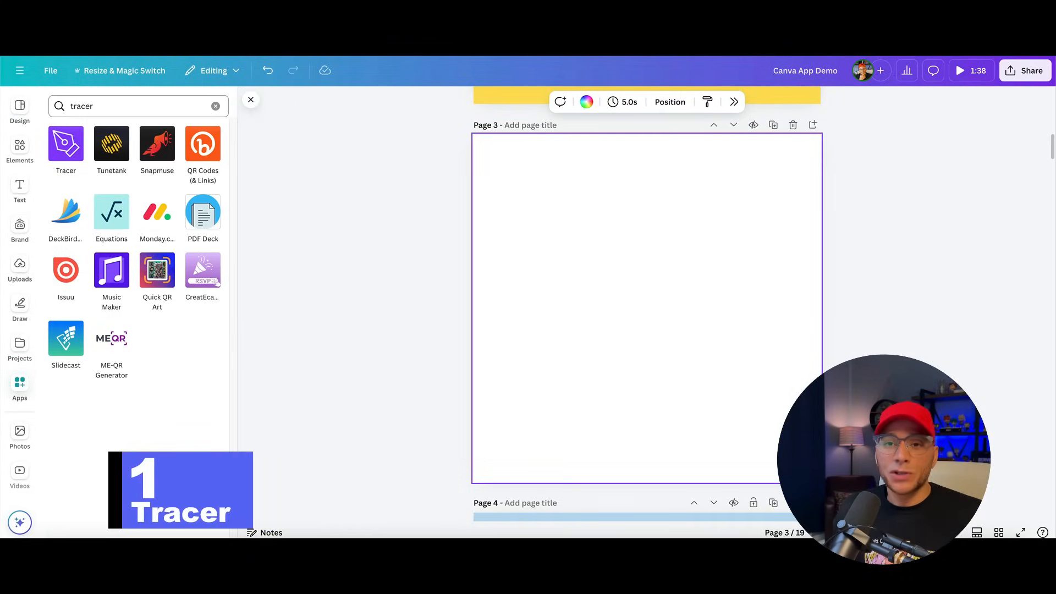
Open Tracer and search Photos for 'person jumpin' to find a jumping woman photo.
click(65, 144)
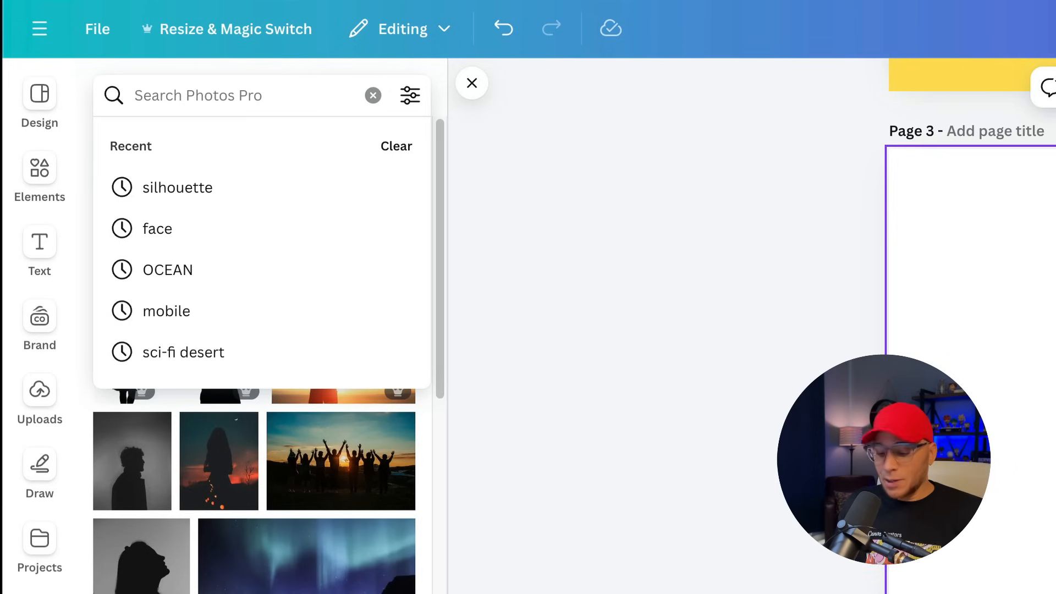
text(person jumpin)
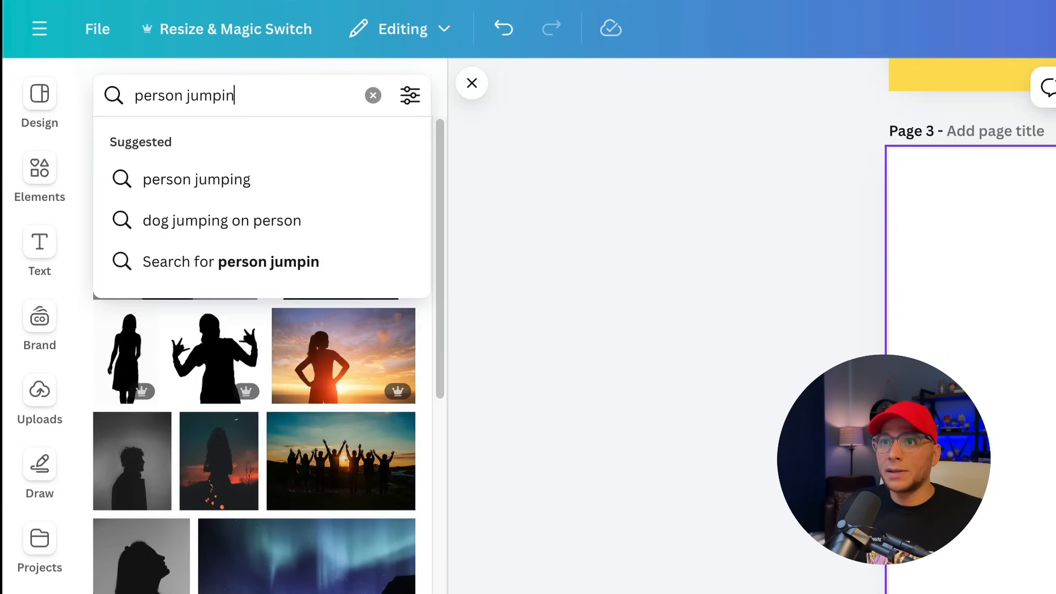
click(196, 179)
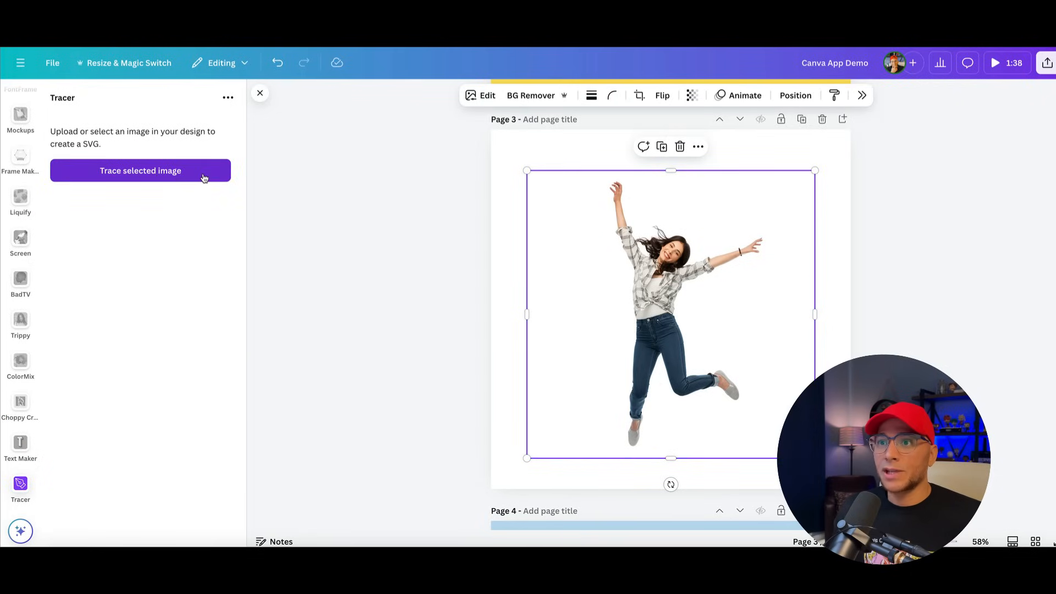
Trace the jumping woman photo at threshold 250 into a black silhouette and add it to page 3.
click(139, 171)
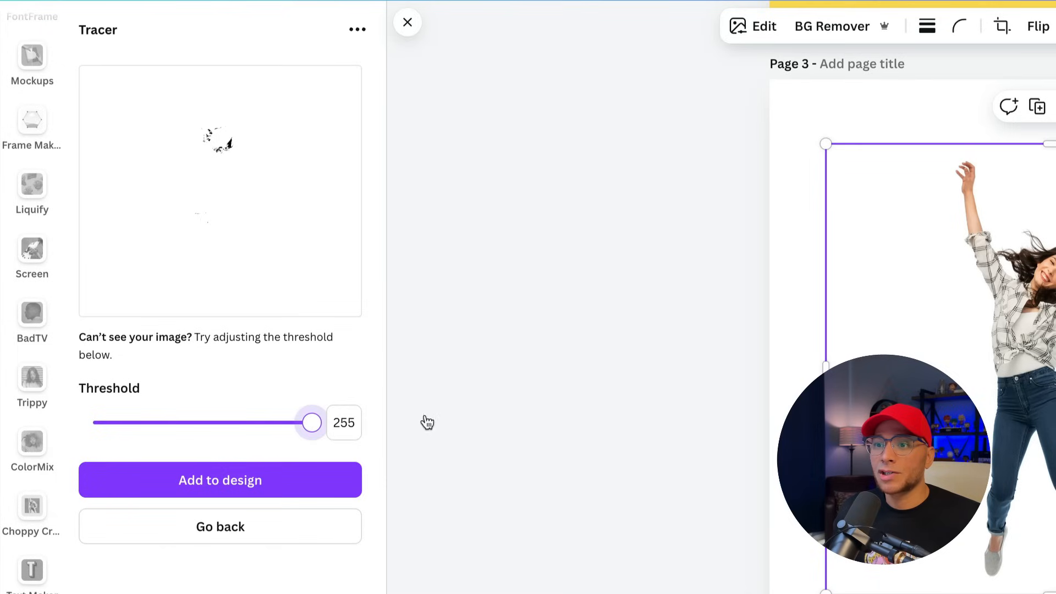
drag(312, 422, 304, 422)
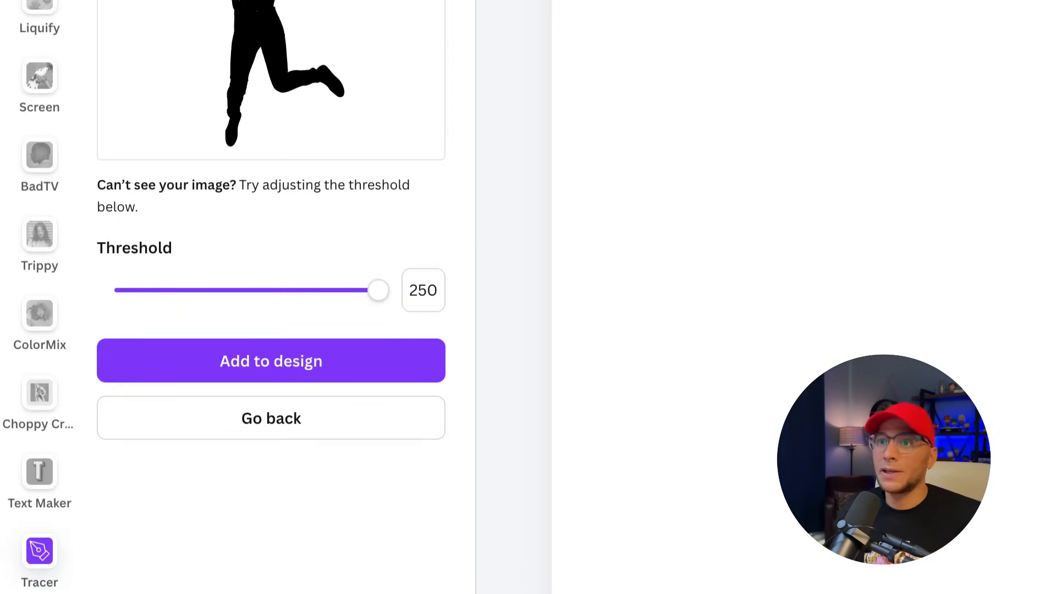
click(271, 361)
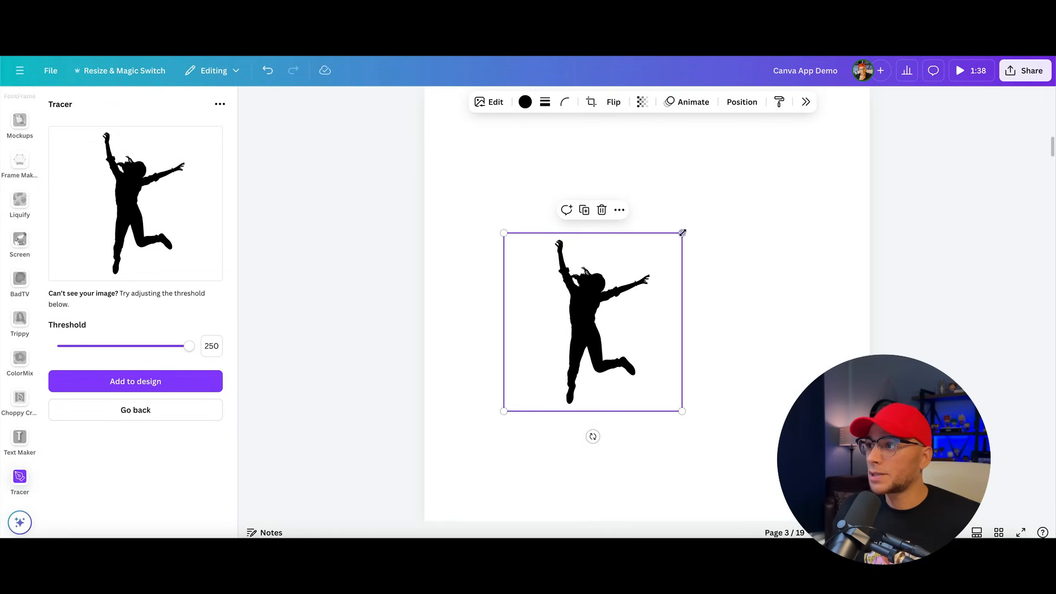